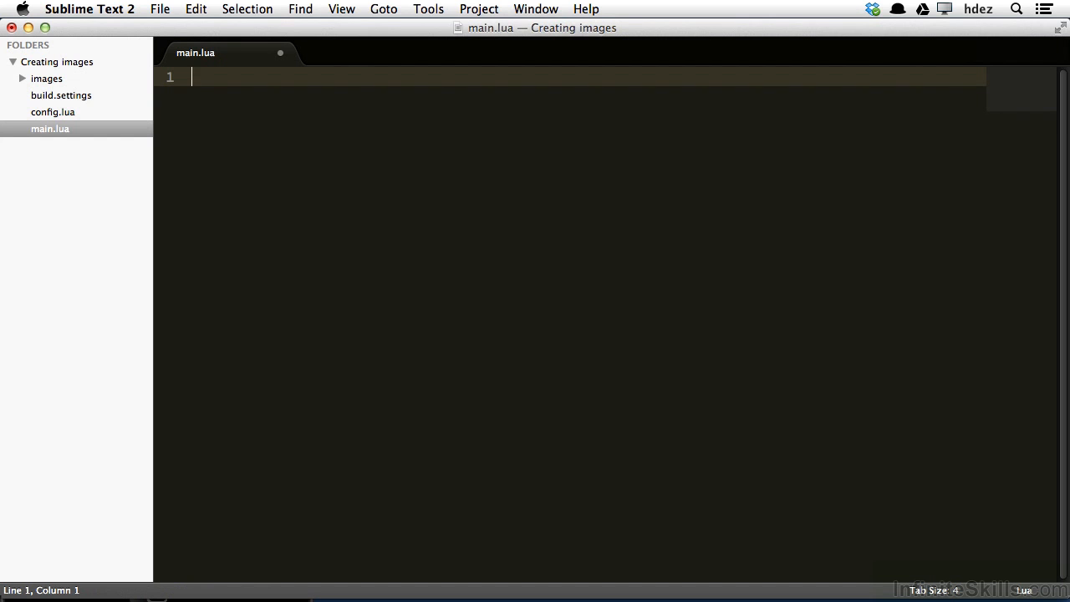
Step: Write the _SCREEN table with HEIGHT = display.contentHeight and WIDTH = display.contentWidth
text(_SCREEN = {)
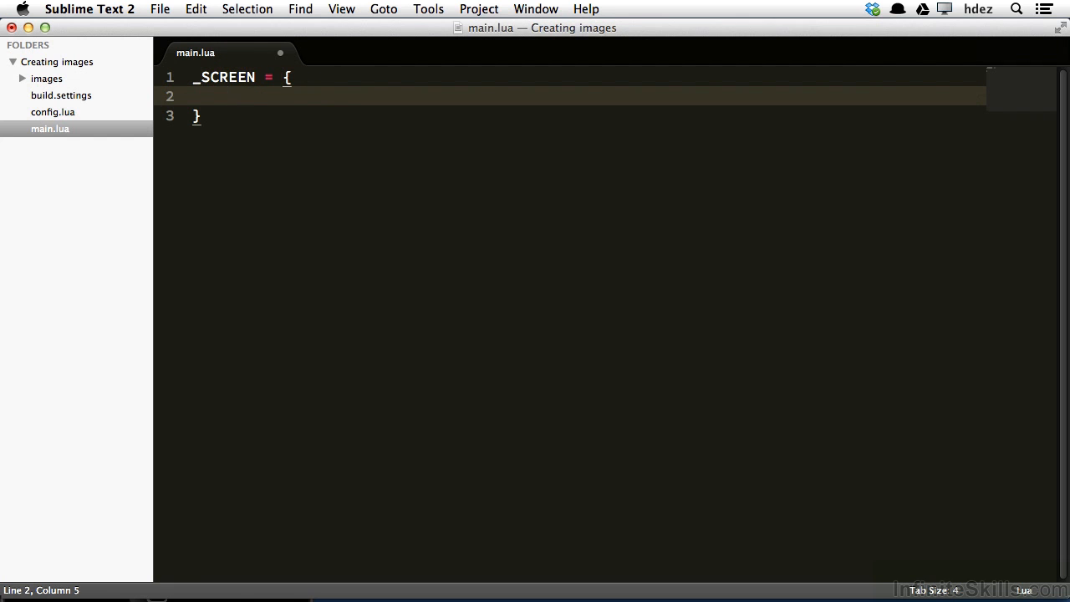
key(cmd+s)
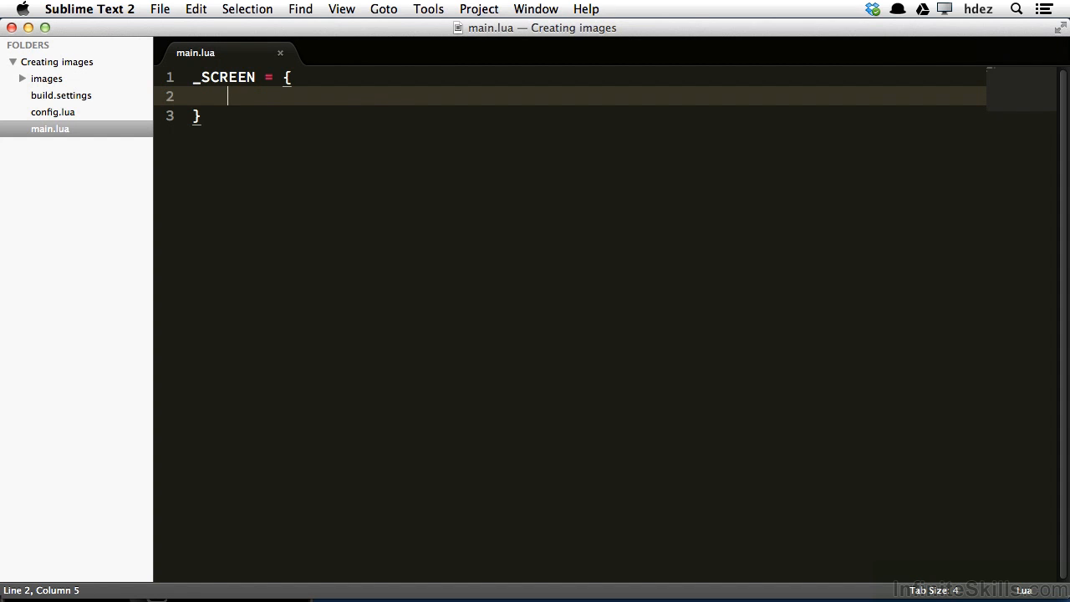
text(HEIG)
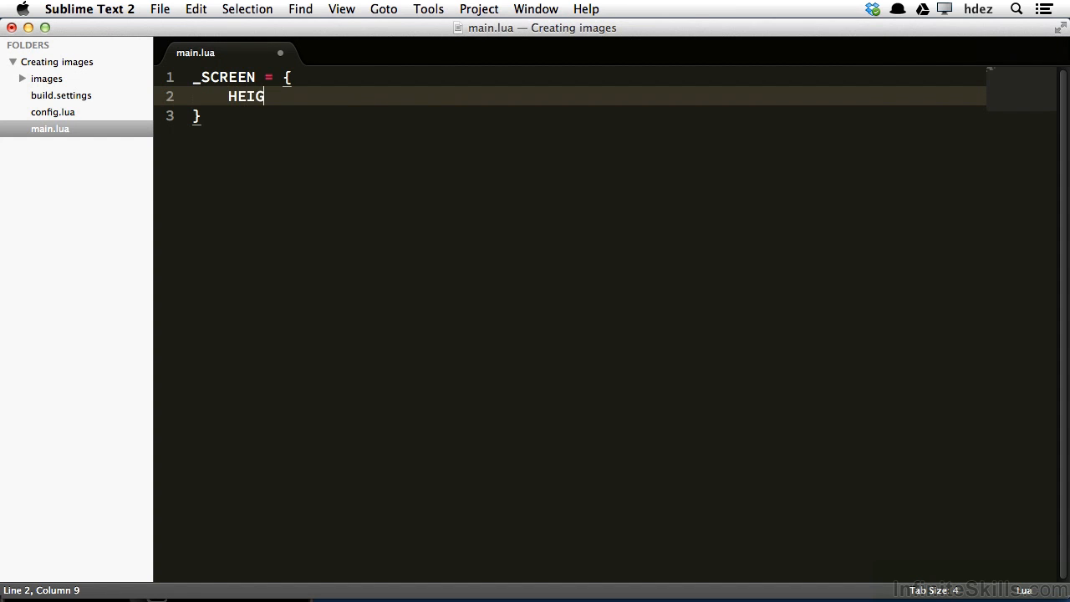
text(HT = di)
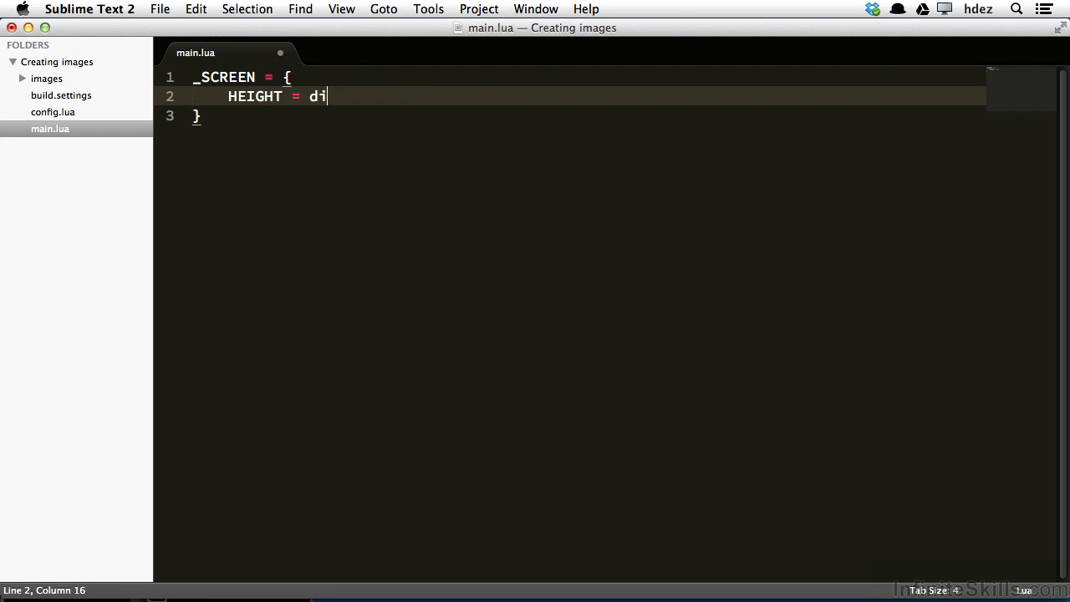
text(splay.content)
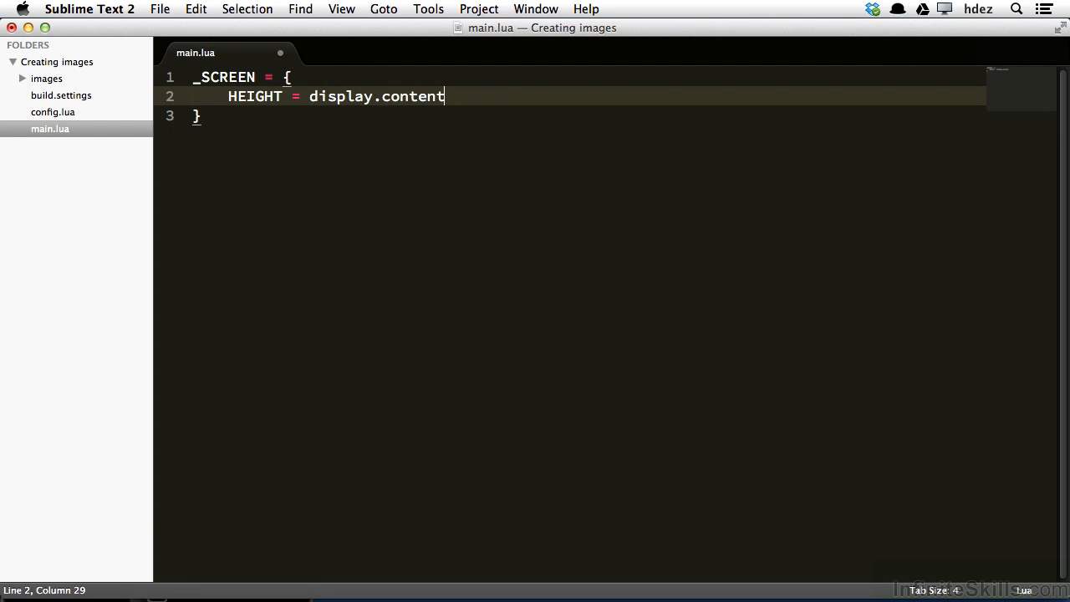
text(Height,)
text(WIDTH)
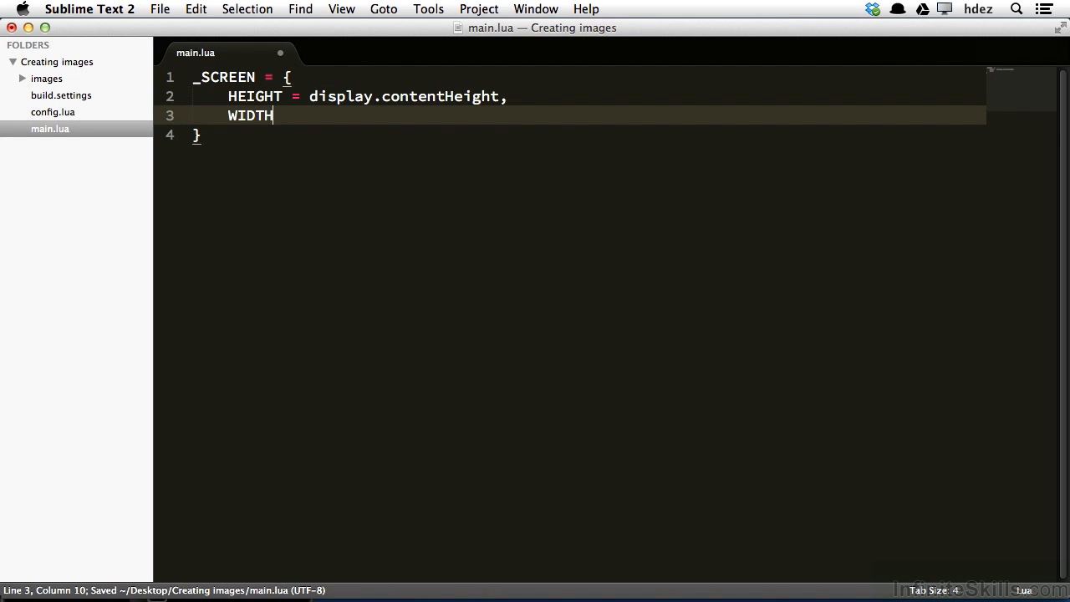
text(= display.)
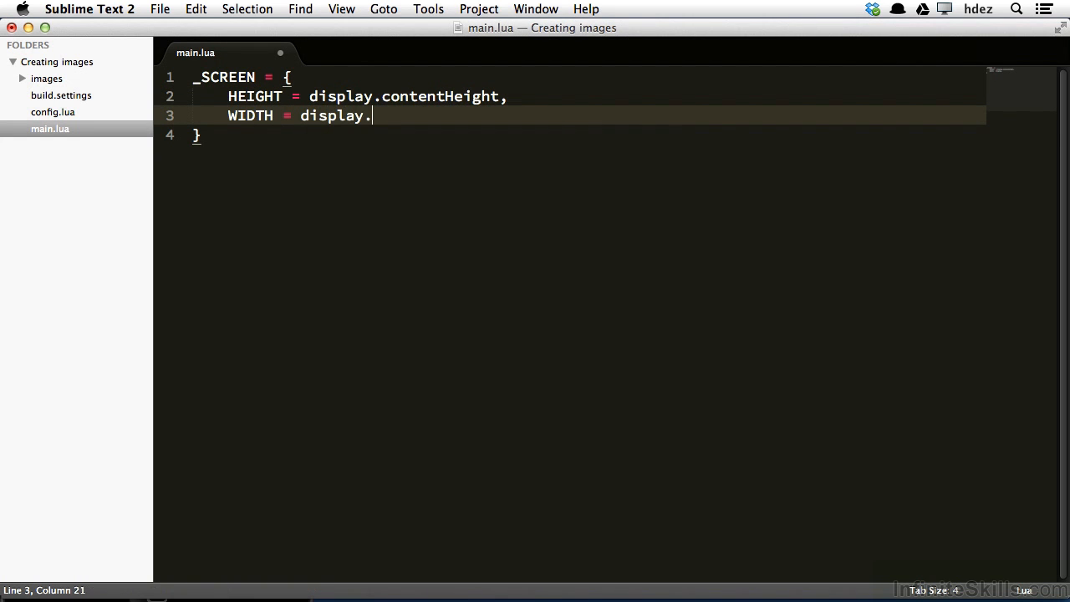
text(contentWidth)
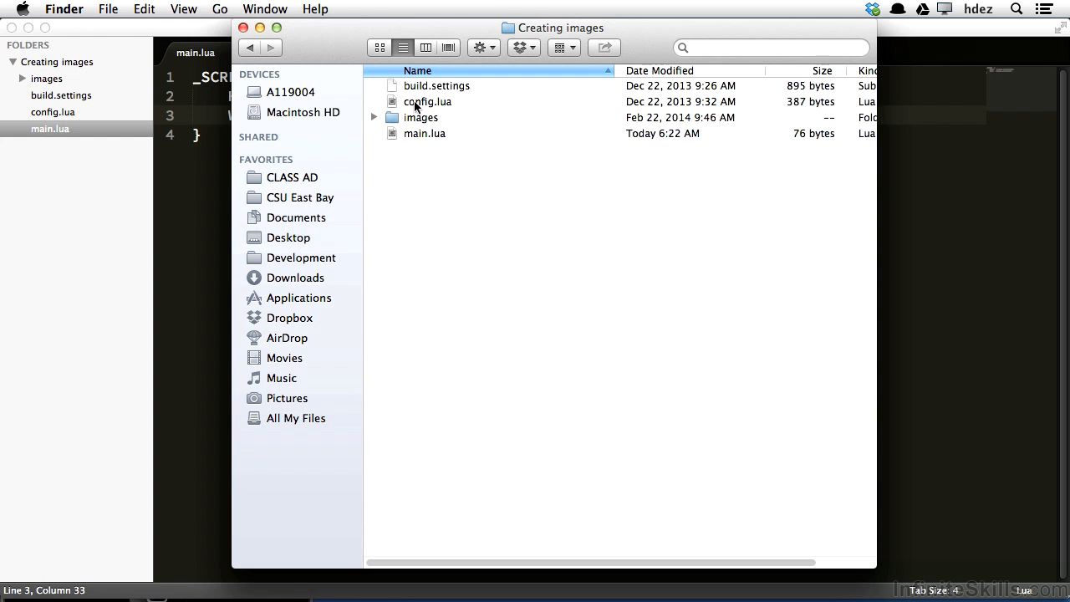
Step: Open config.lua from the project folder
double_click(428, 102)
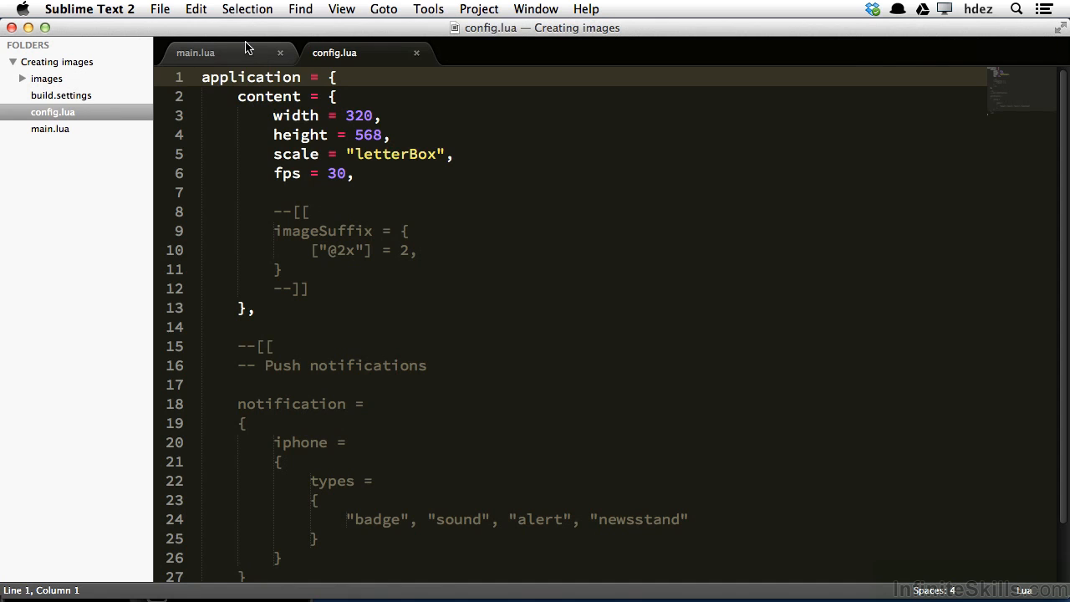
Step: In main.lua, add _SCREEN.CENTER with x = display.contentCenterX and y = display.contentCenterY, then save
click(193, 52)
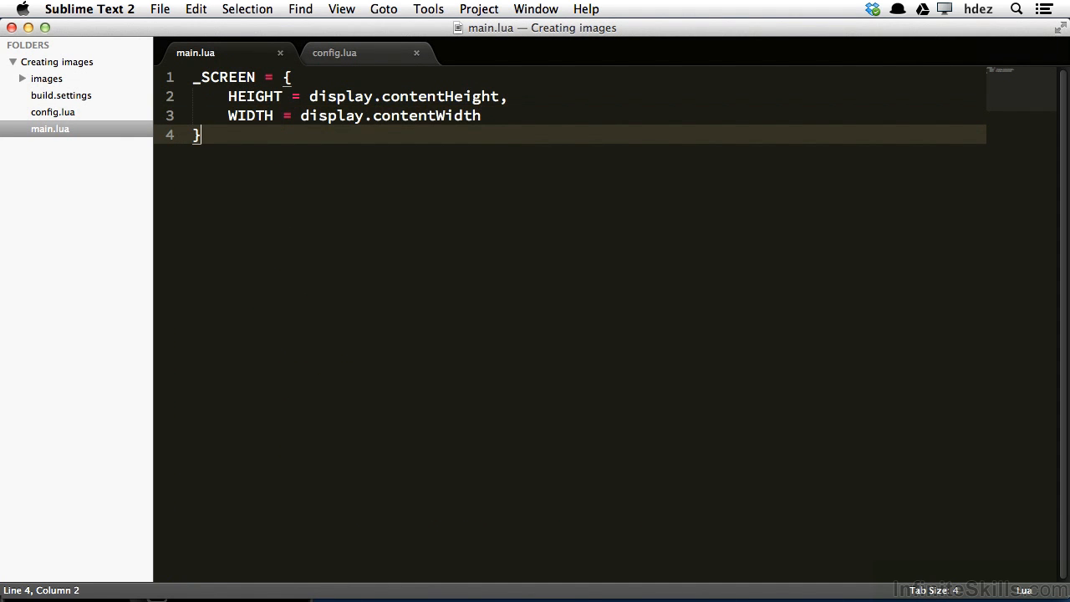
key(Enter)
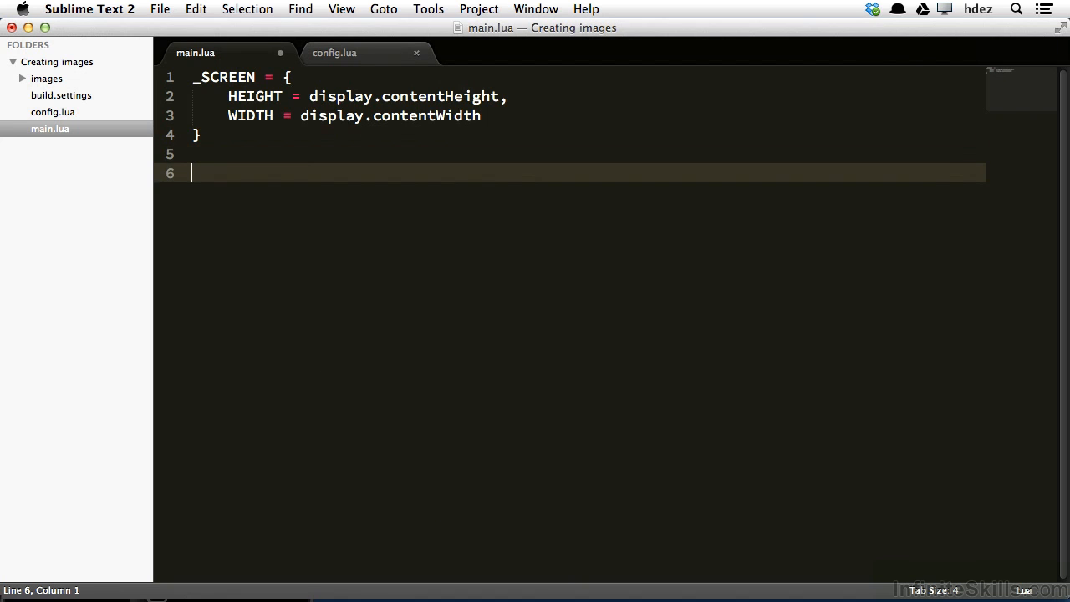
text(_SCREEN)
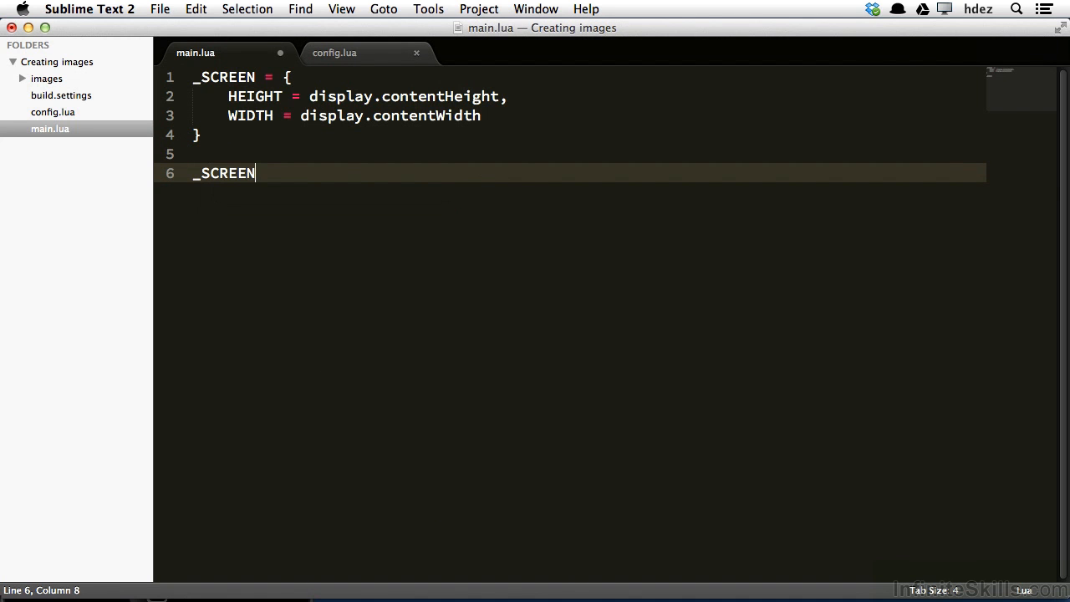
text(.CENTER =)
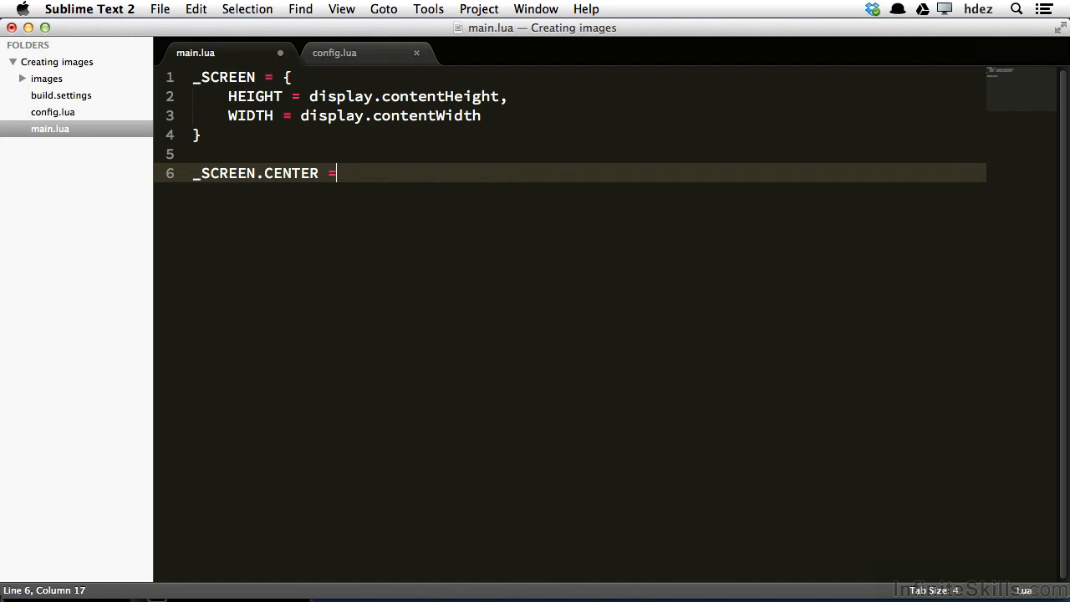
text({)
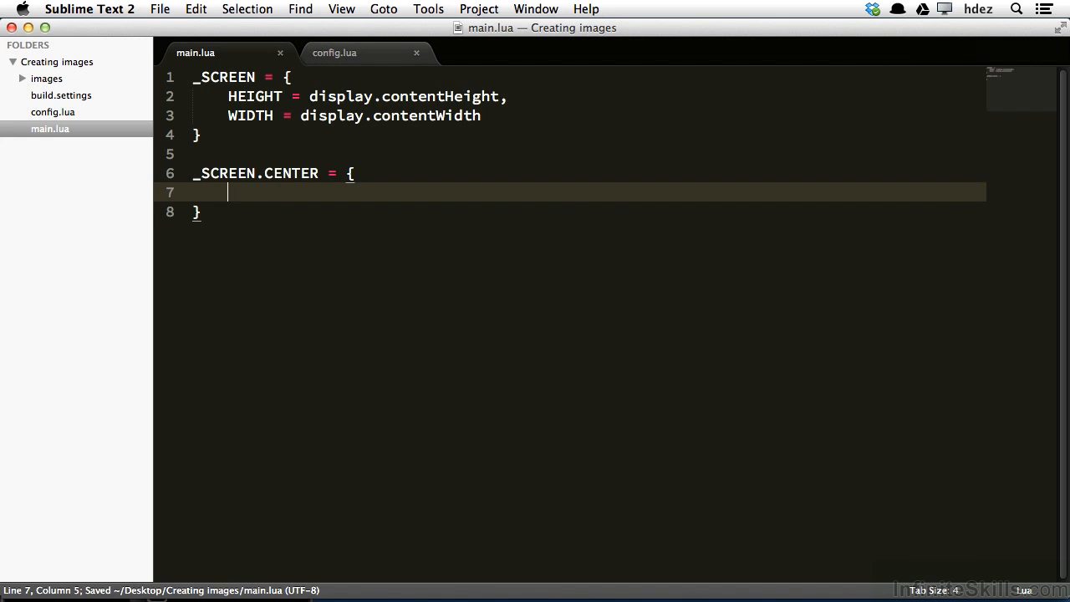
text(x =)
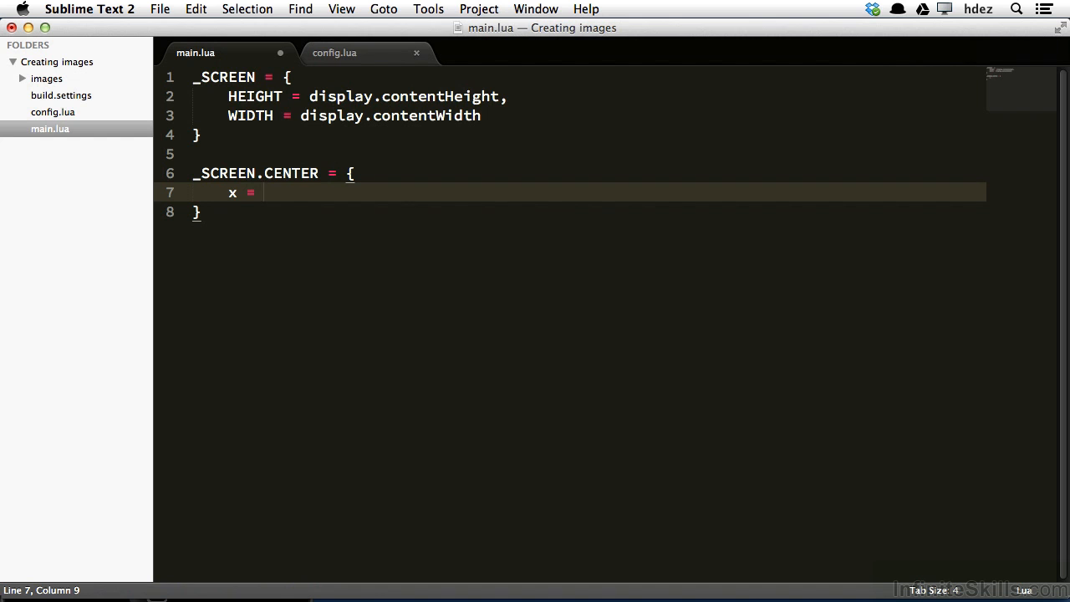
text(display.conten)
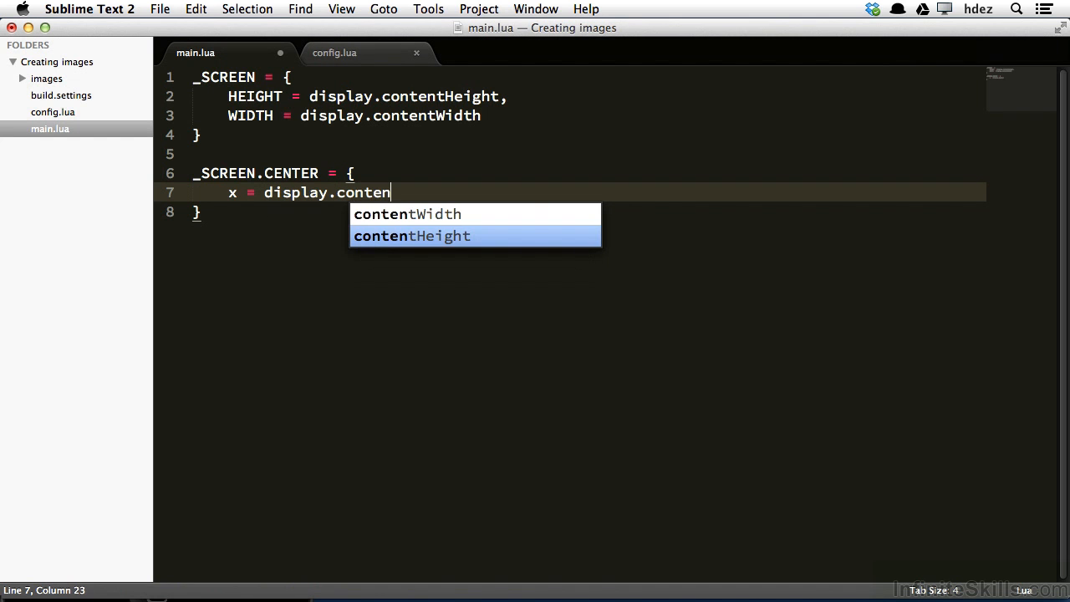
text(CenterX,)
text(y)
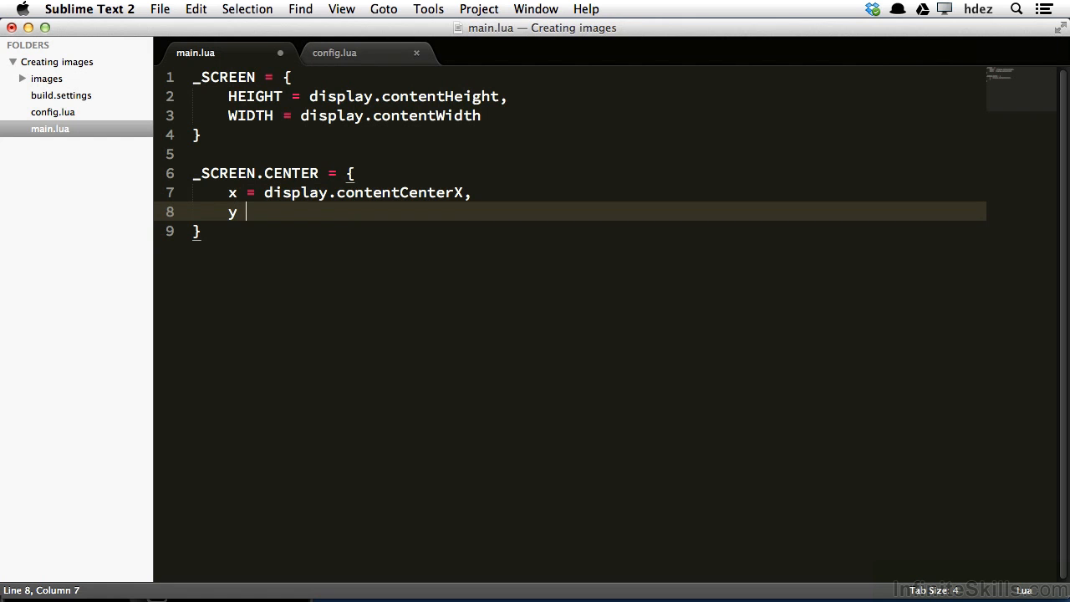
text(= display.contentCenterY)
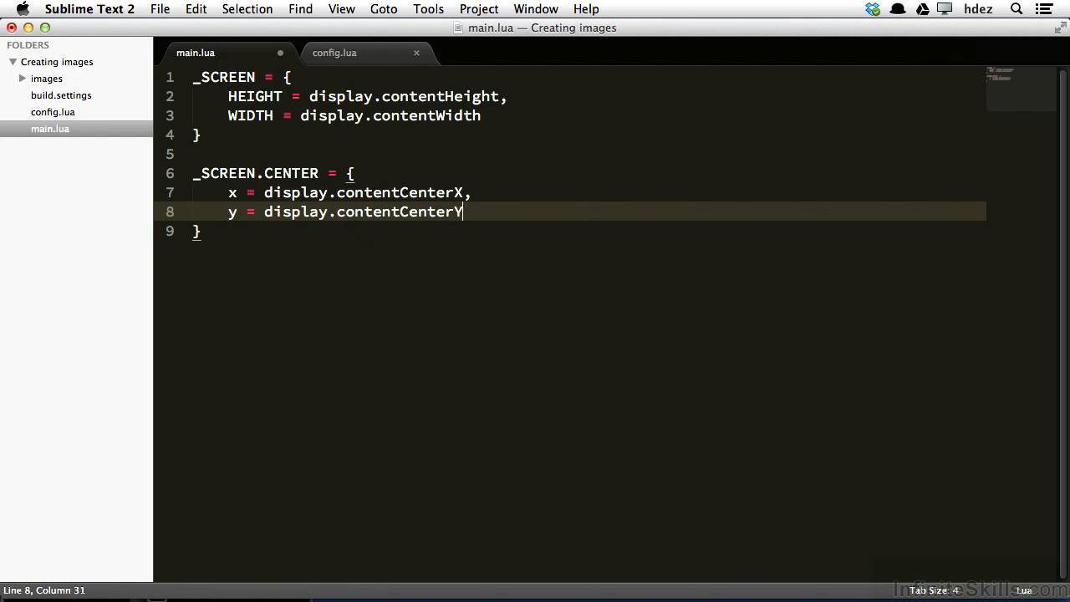
key(cmd+s)
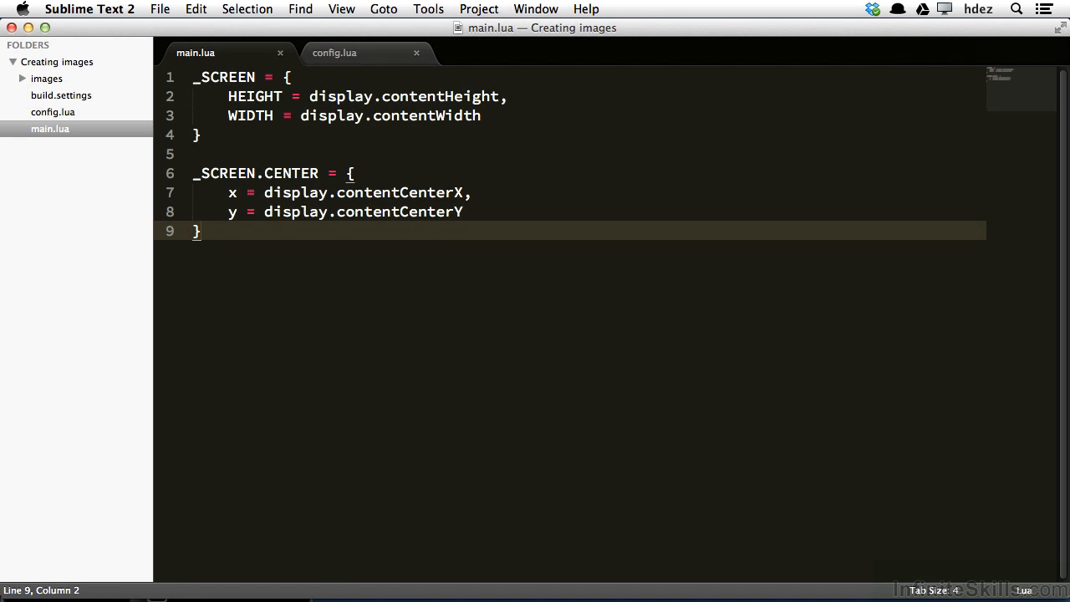
Step: Write display.setStatusBar(display.HiddenStatusBar) on line 11 and save main.lua
text(d)
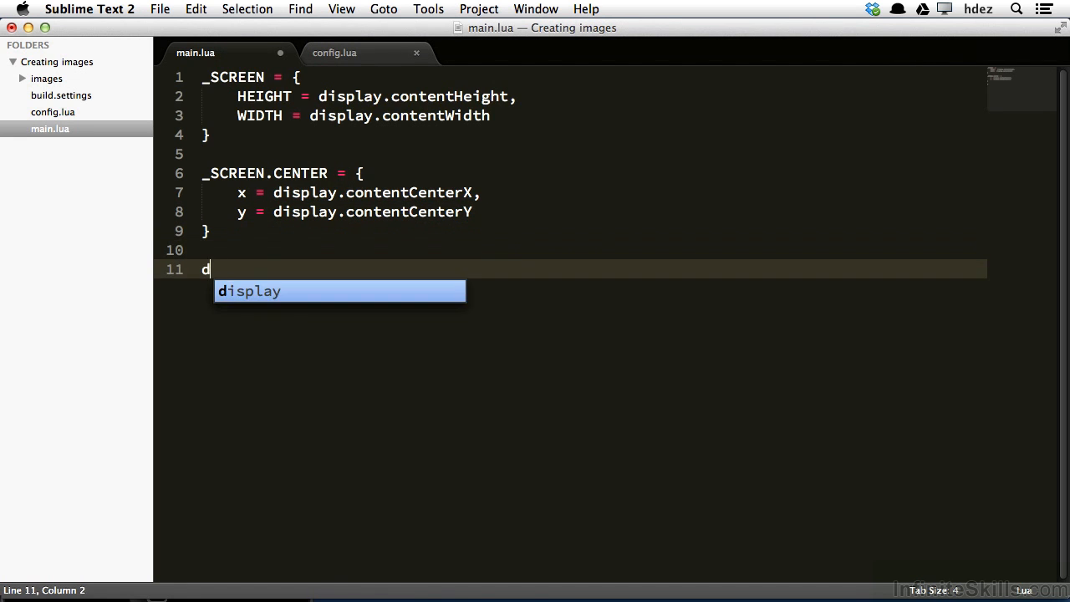
text(isplay.set)
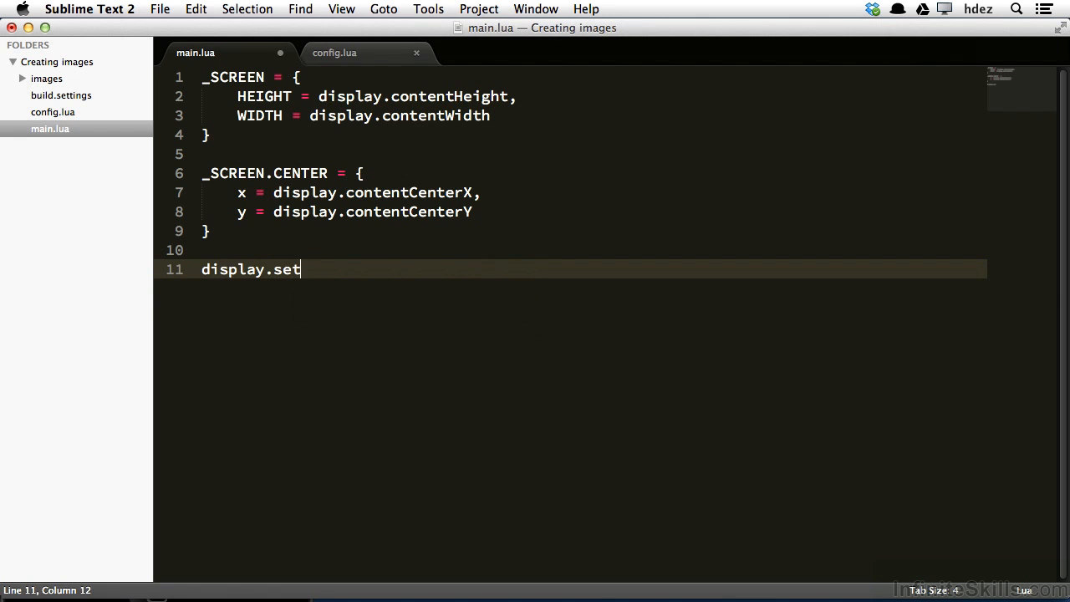
text(StatusBar())
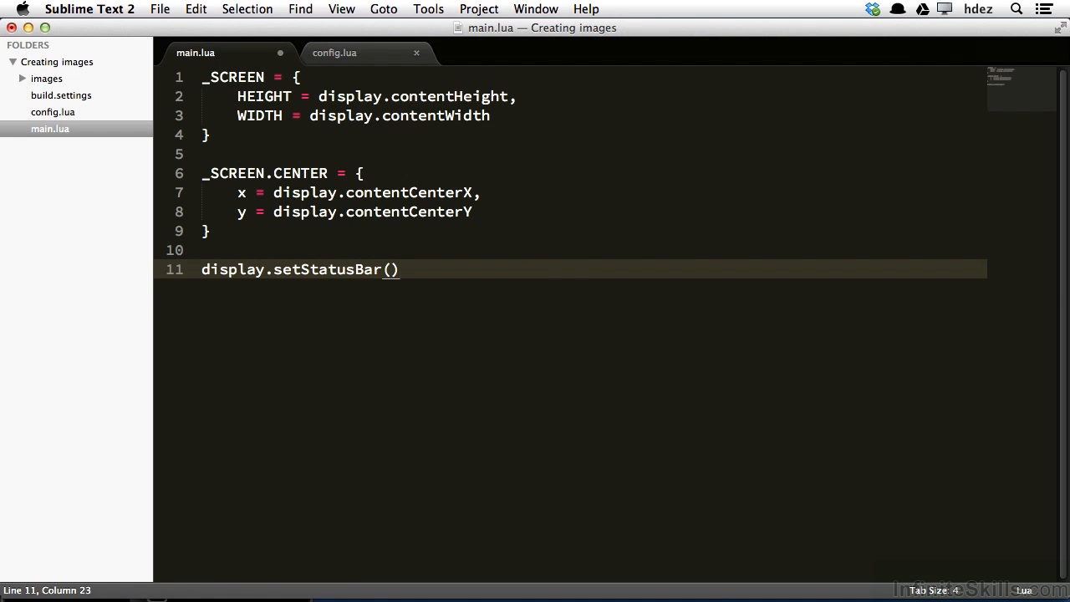
key(left)
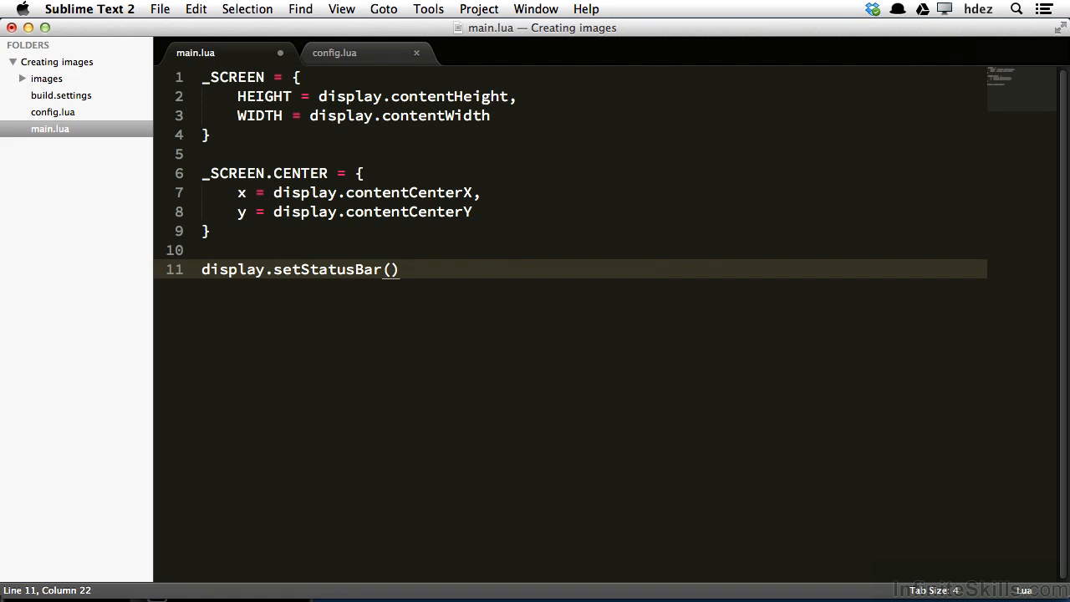
text(display.Hidde)
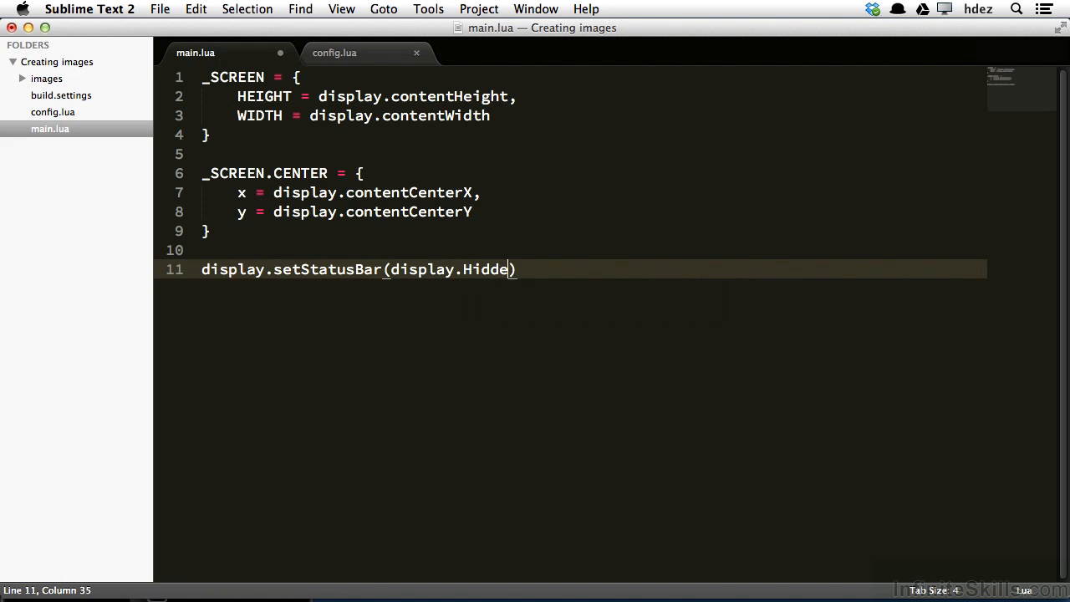
text(nStatusBar)
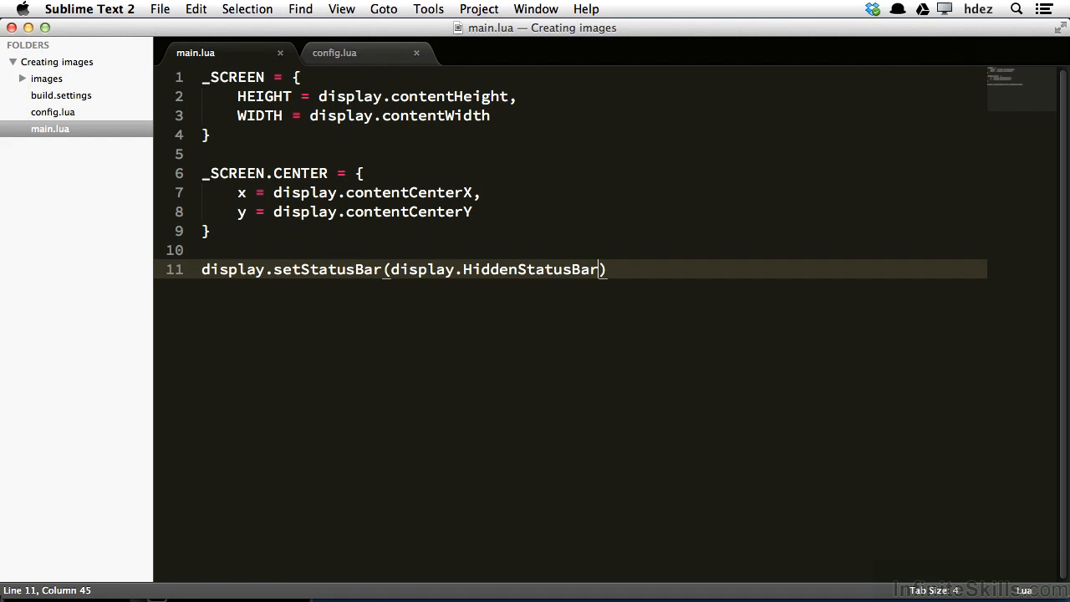
key(cmd+s)
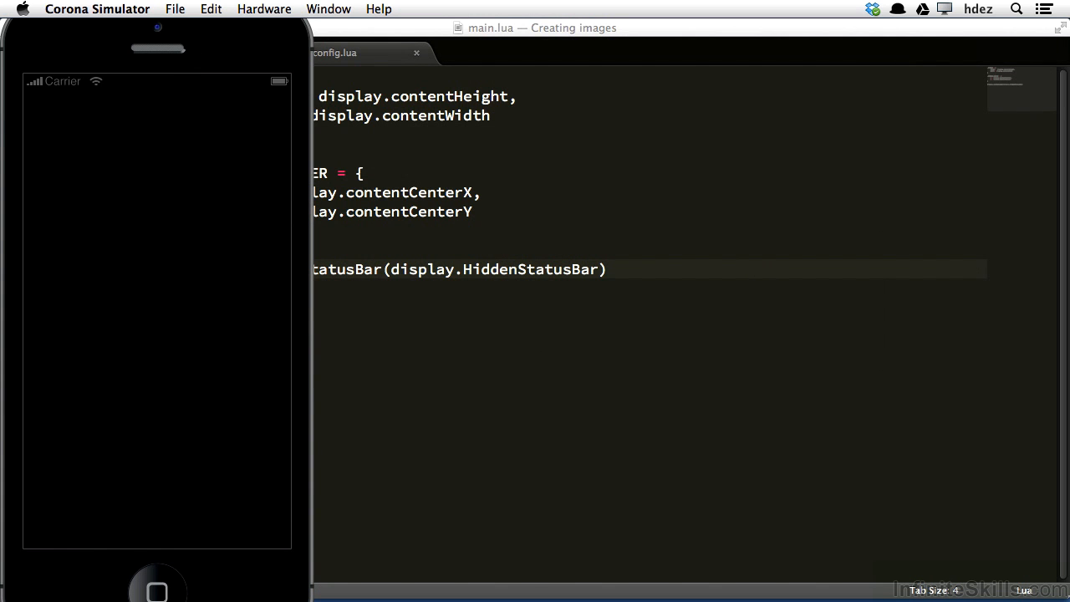
Step: Use File > Open to load the Creating images project on the iPhone 5 device
click(173, 10)
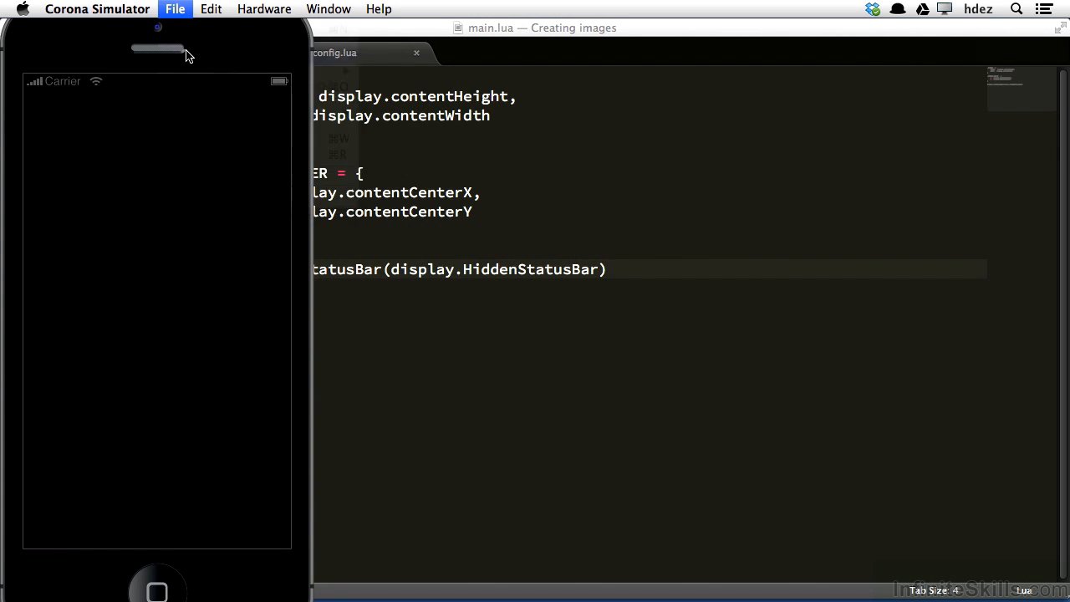
click(174, 10)
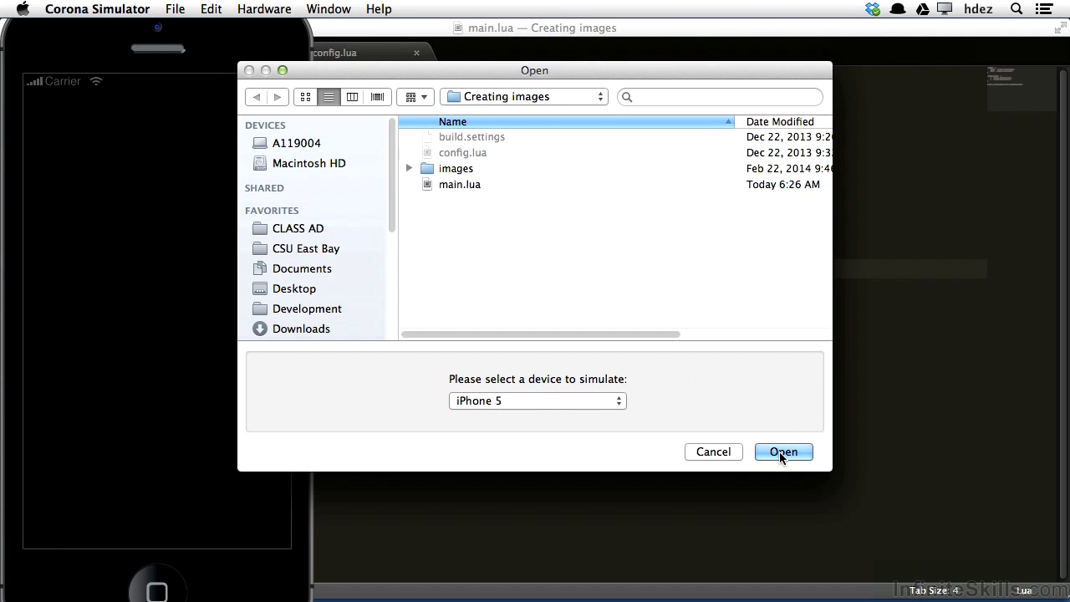
click(782, 451)
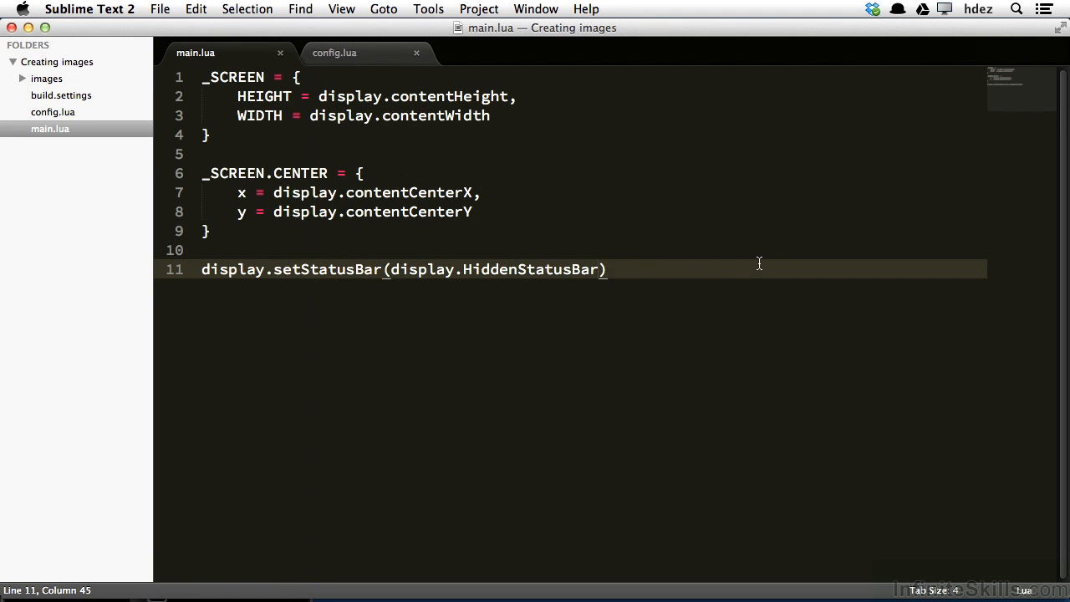
Step: Add a blank line below the status bar call and switch to Finder
key(Enter)
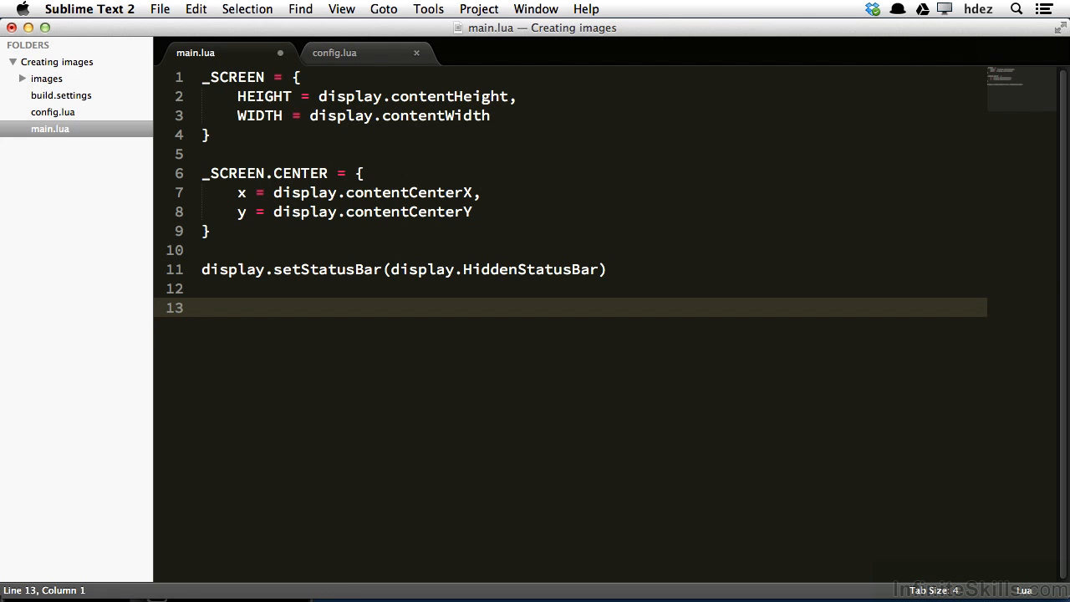
click(478, 301)
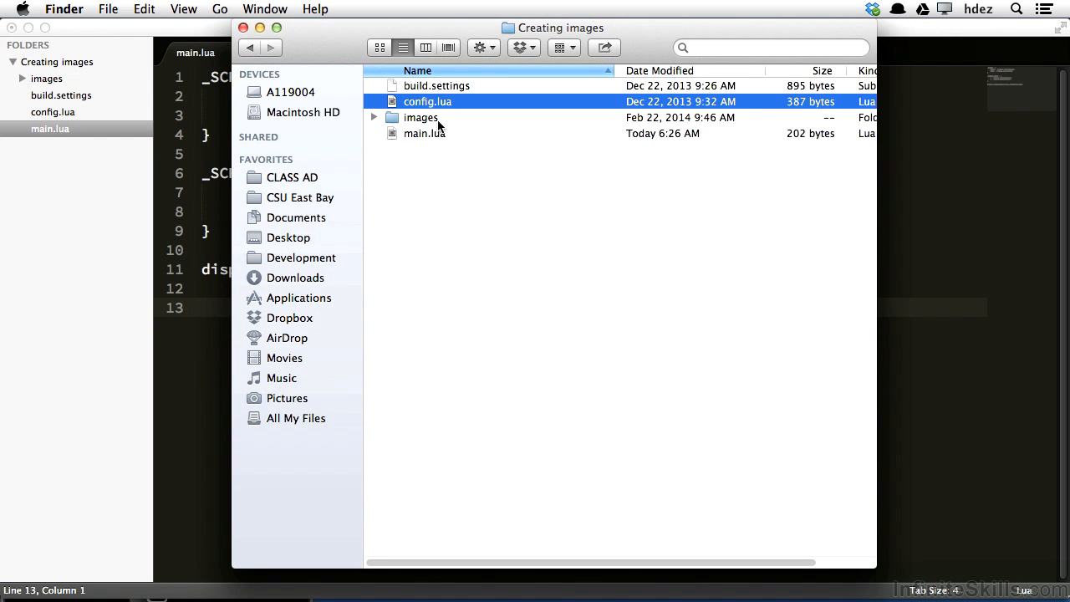
double_click(418, 117)
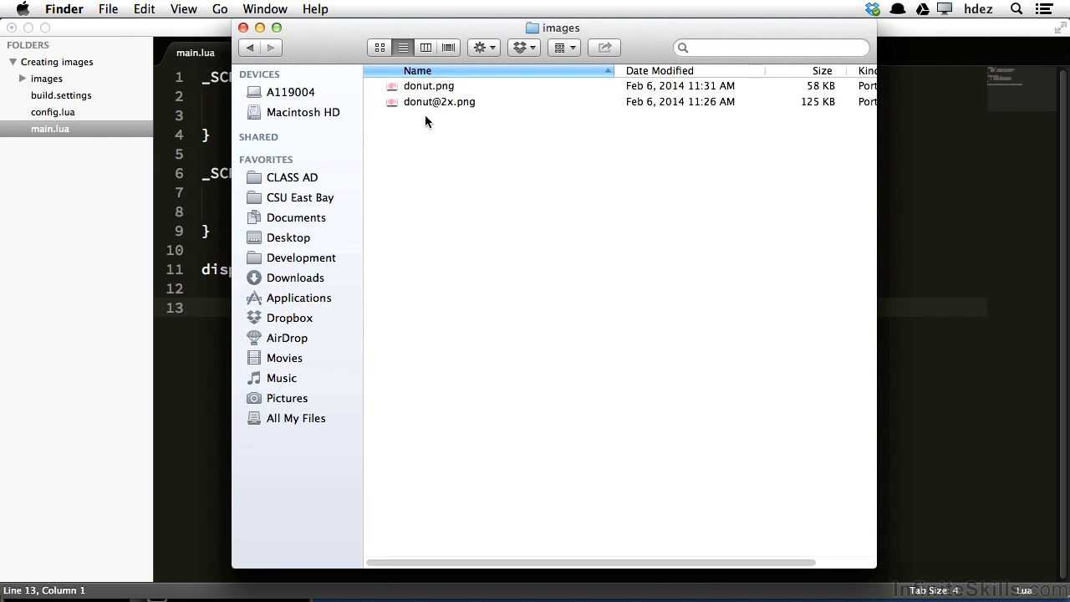
mouse_move(441, 102)
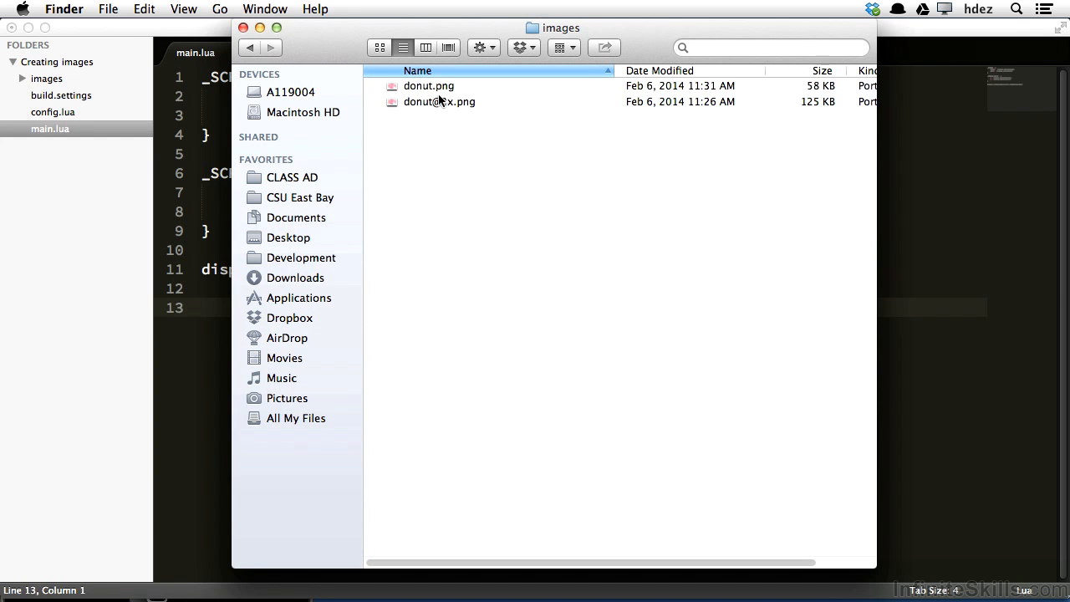
click(415, 86)
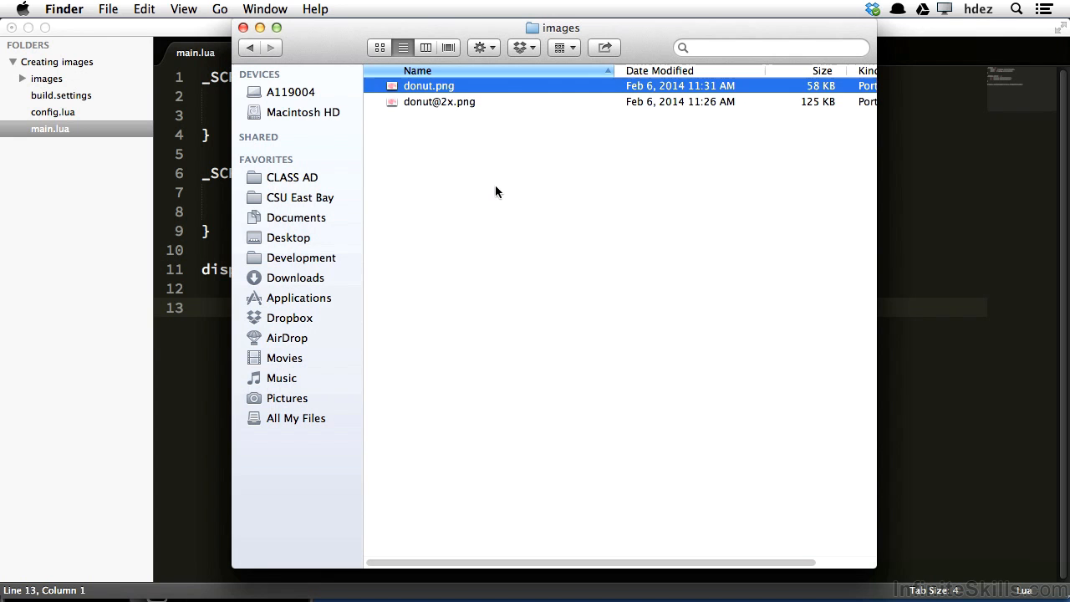
key(space)
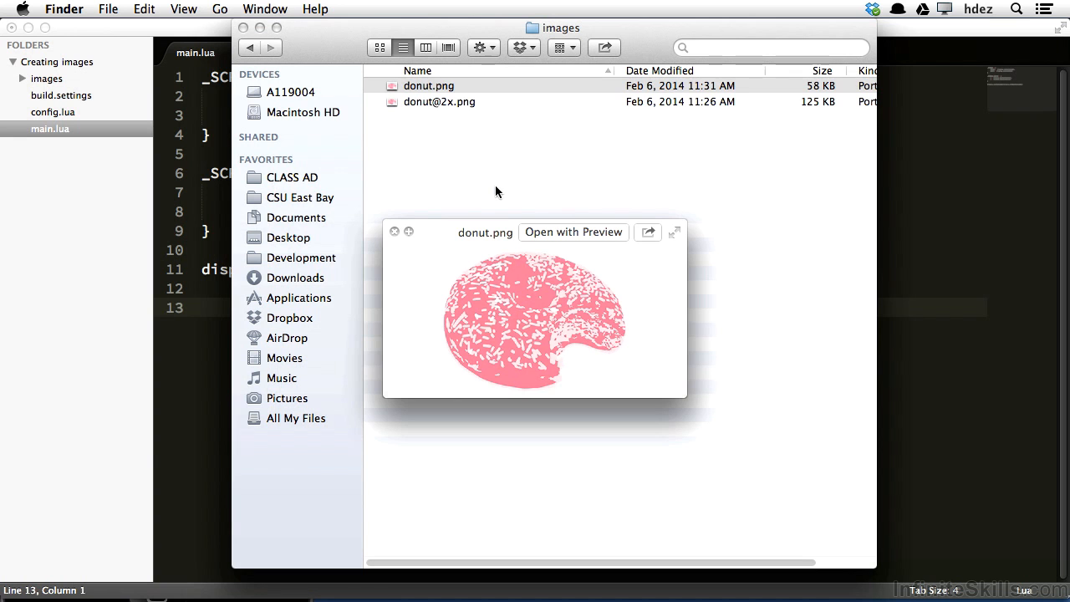
click(441, 102)
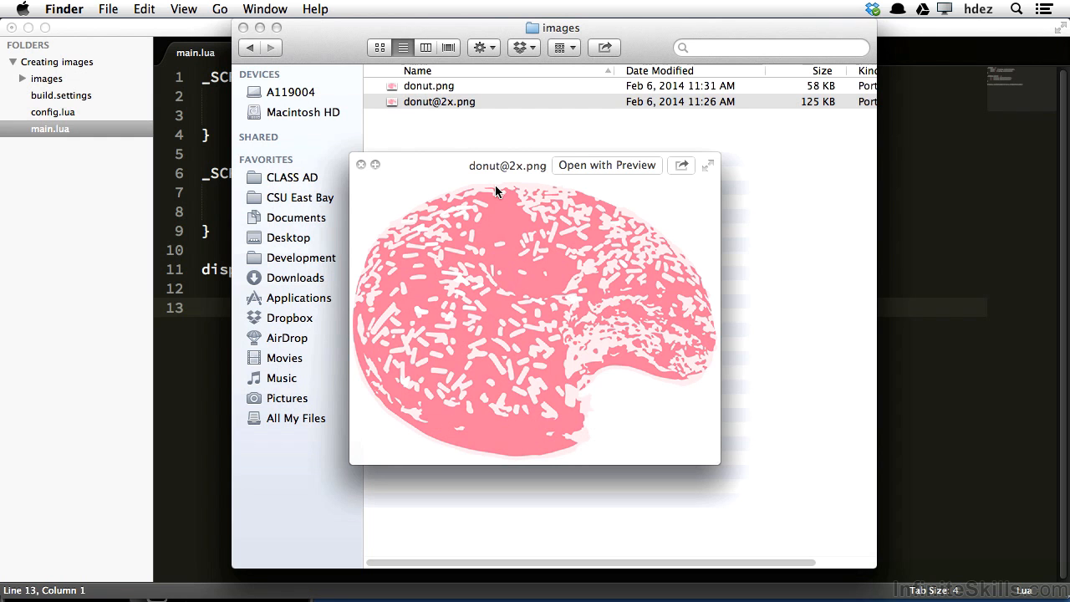
click(427, 87)
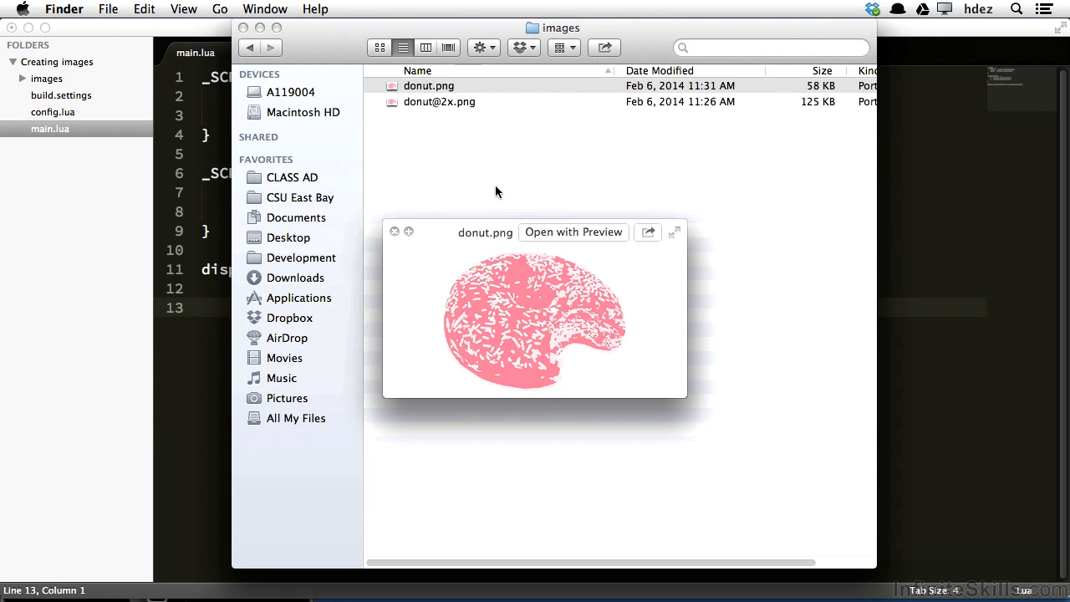
click(441, 102)
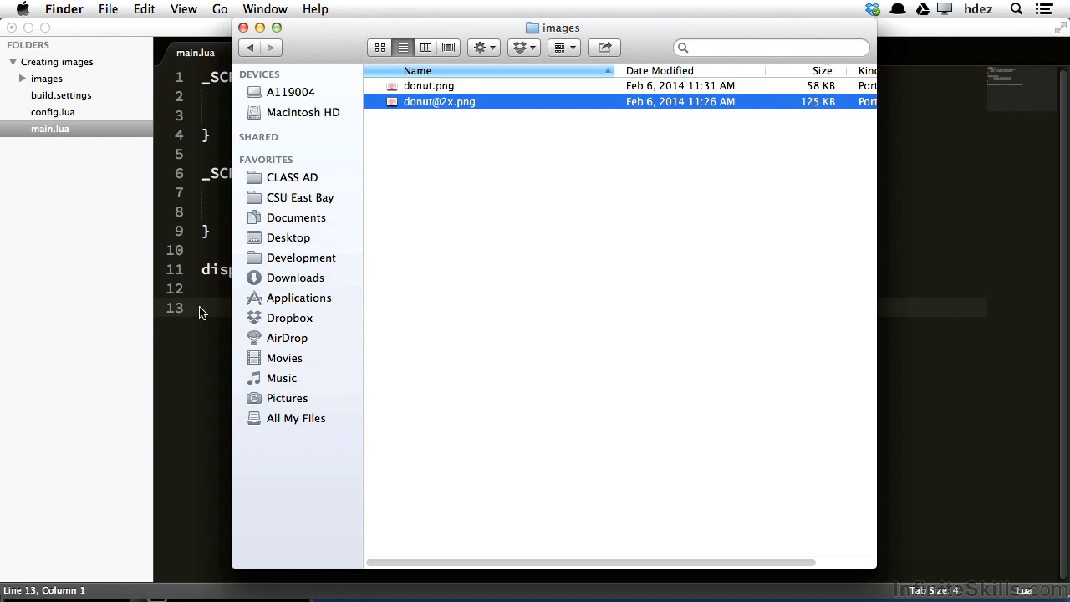
Step: Begin line 13 of main.lua with the word local
text(local)
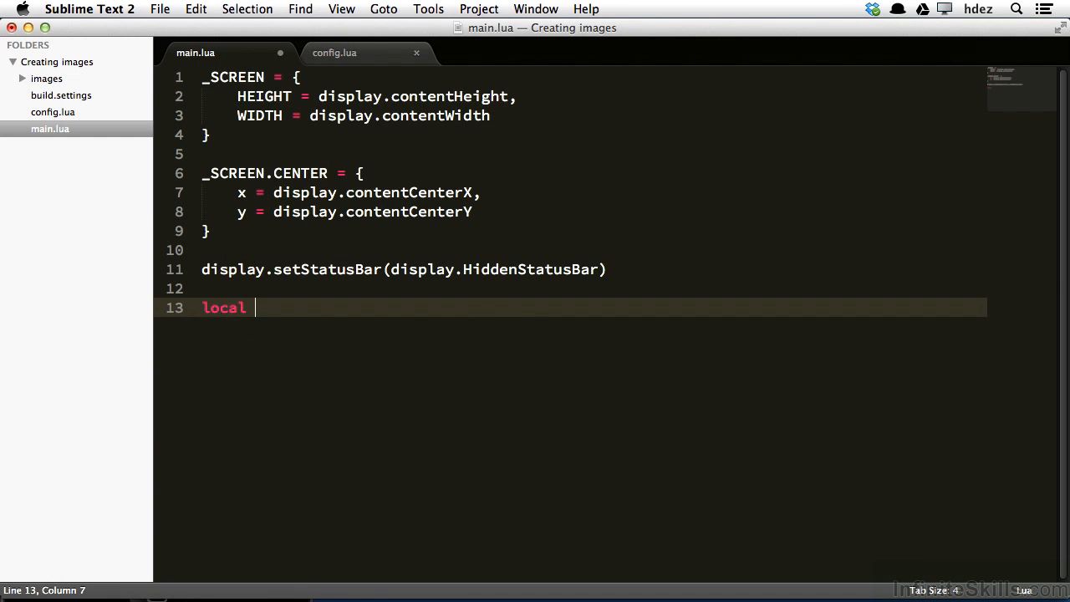
Step: Declare local donut = display.newImageRect("images/donut.png")
text(donut = d)
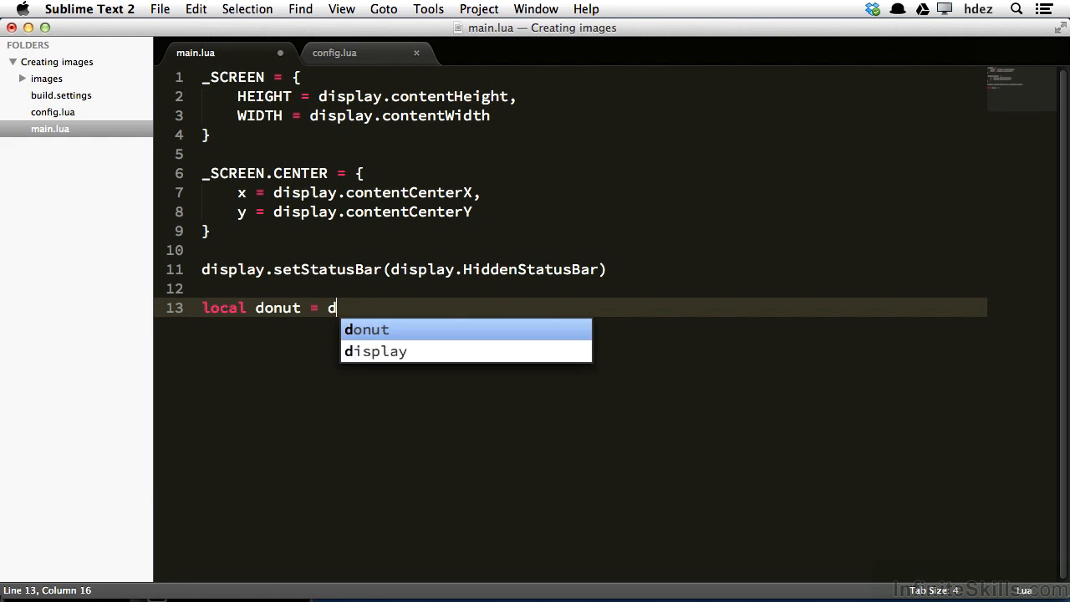
text(isplay.new)
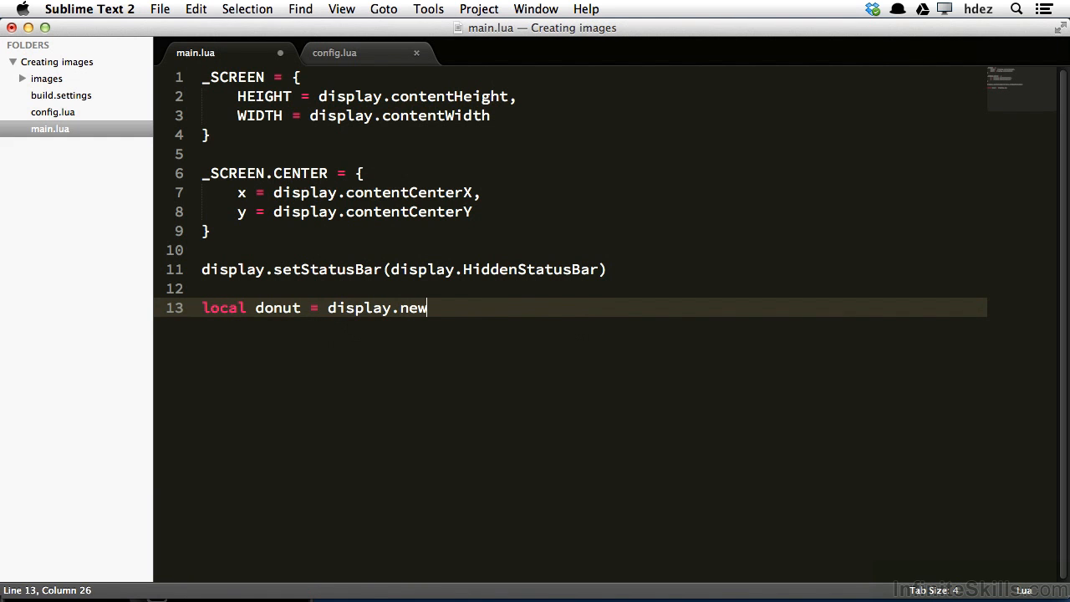
text(ImageRect())
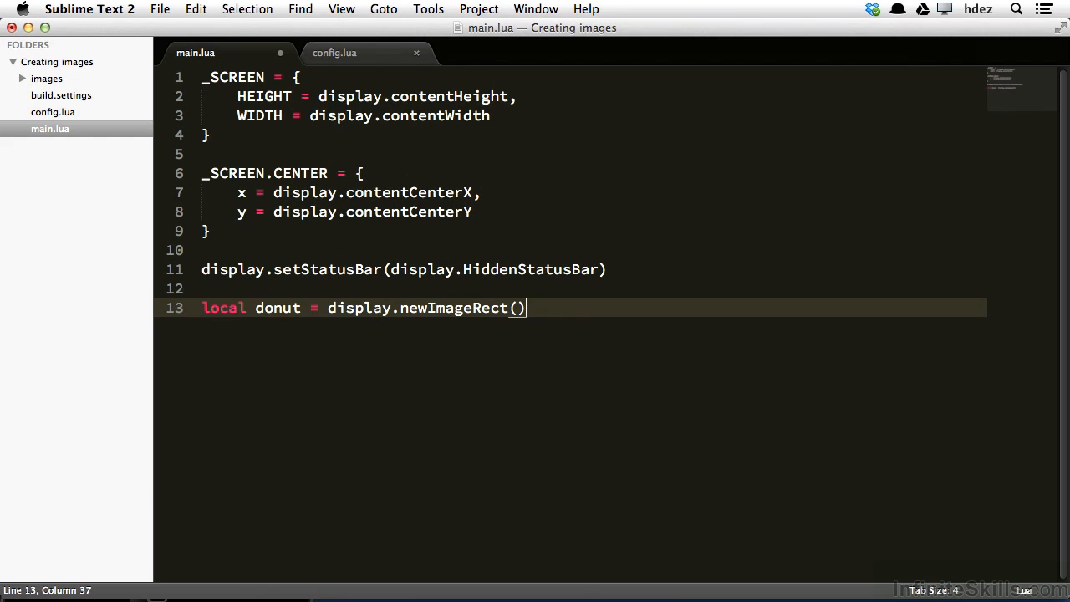
key(Left)
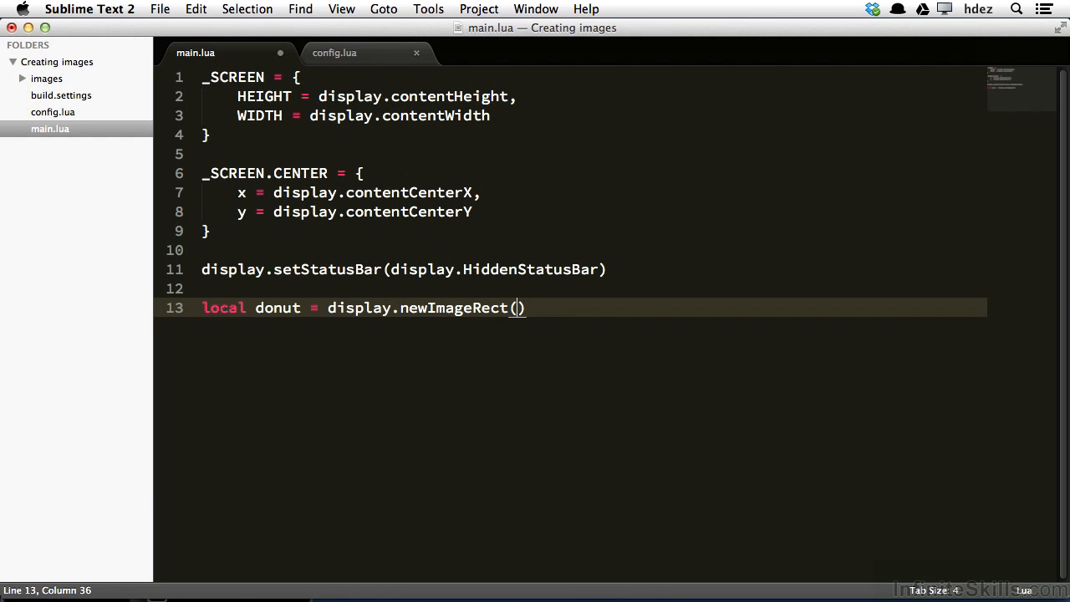
text("")
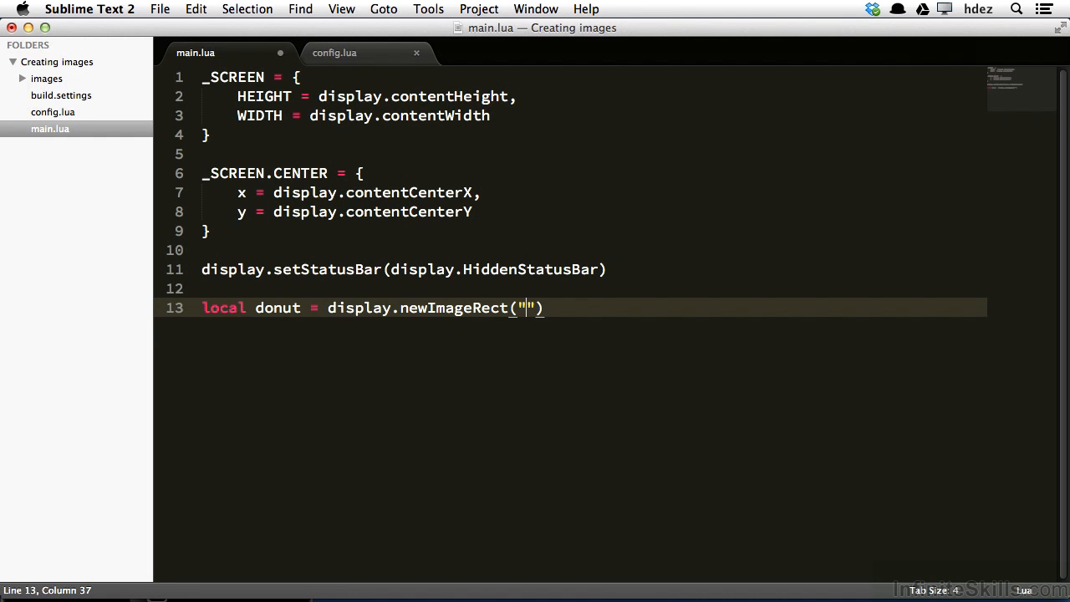
text(ima)
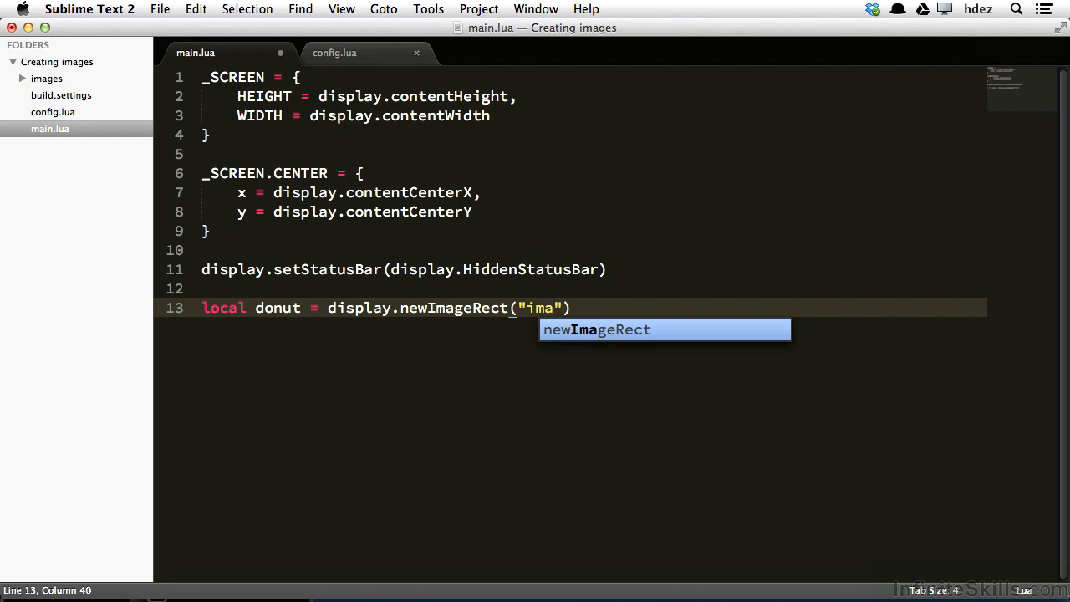
text(ges/)
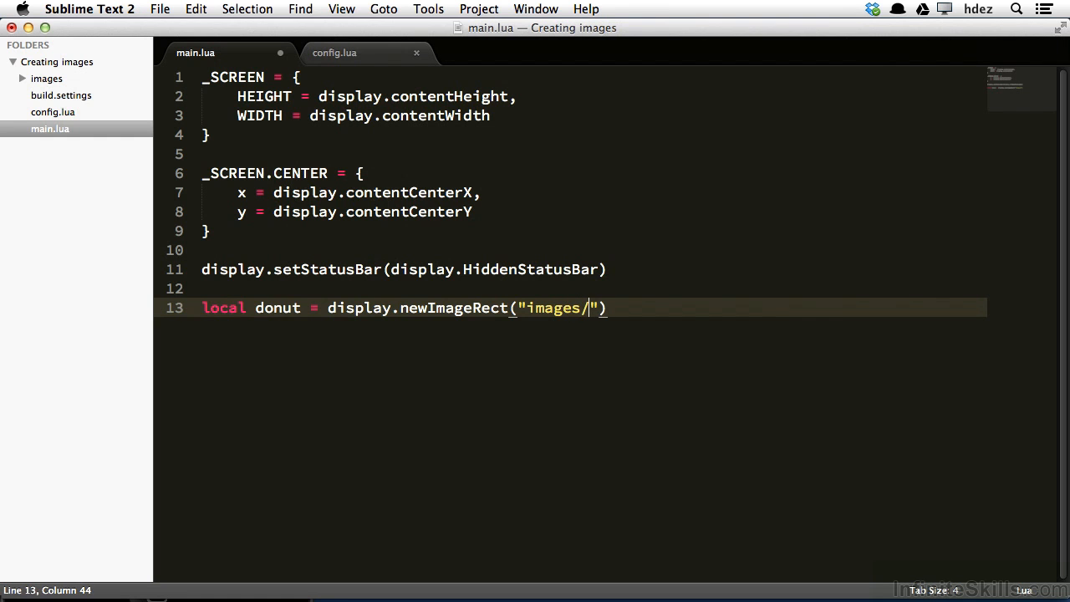
text(donut)
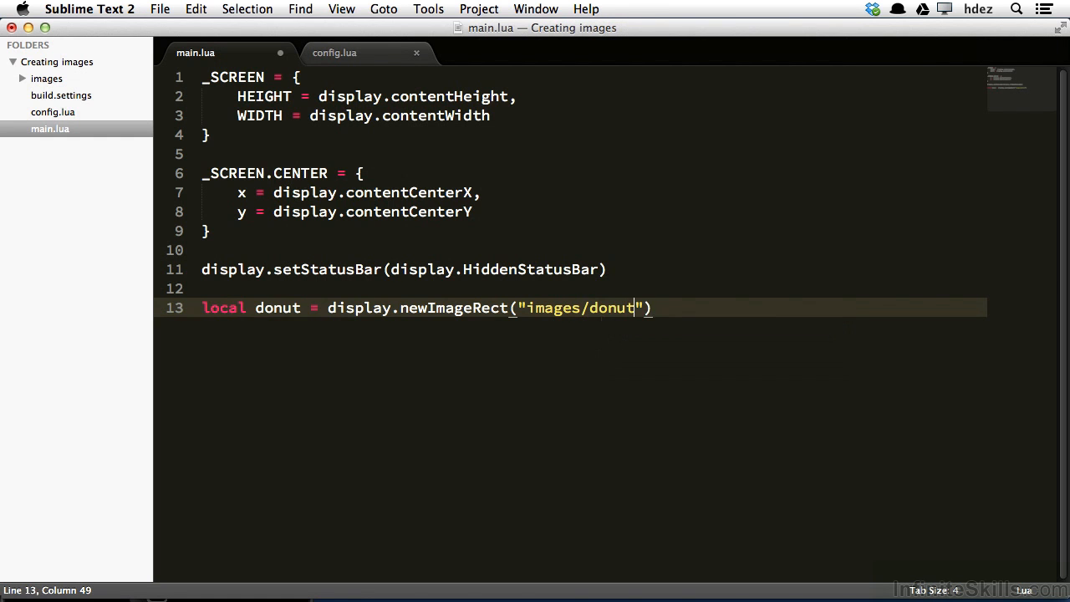
text(.png)
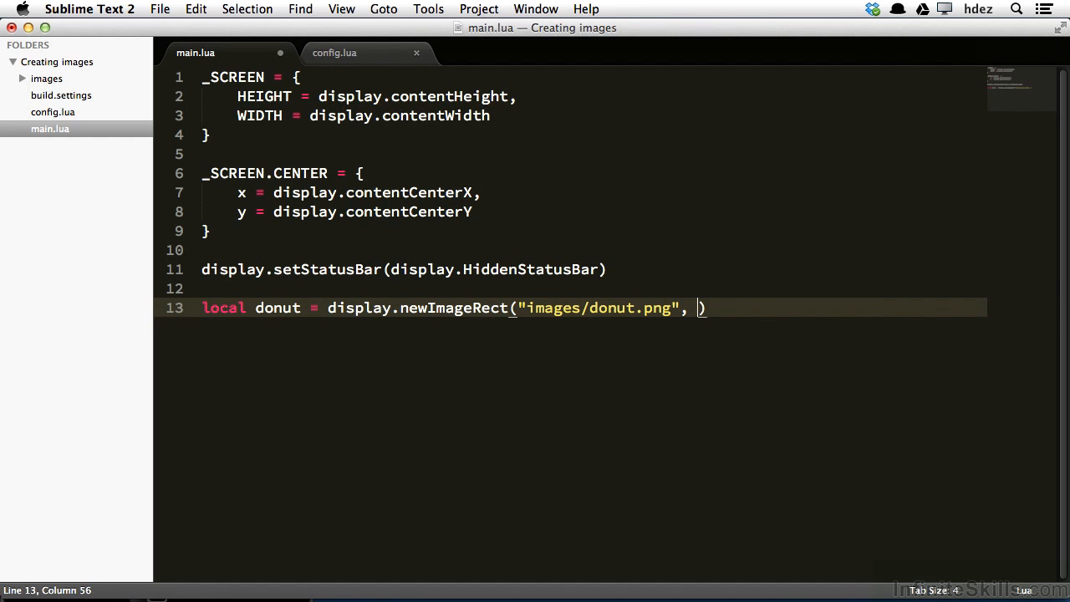
Step: Add the width 220 and height 170 arguments to the newImageRect call
text(220)
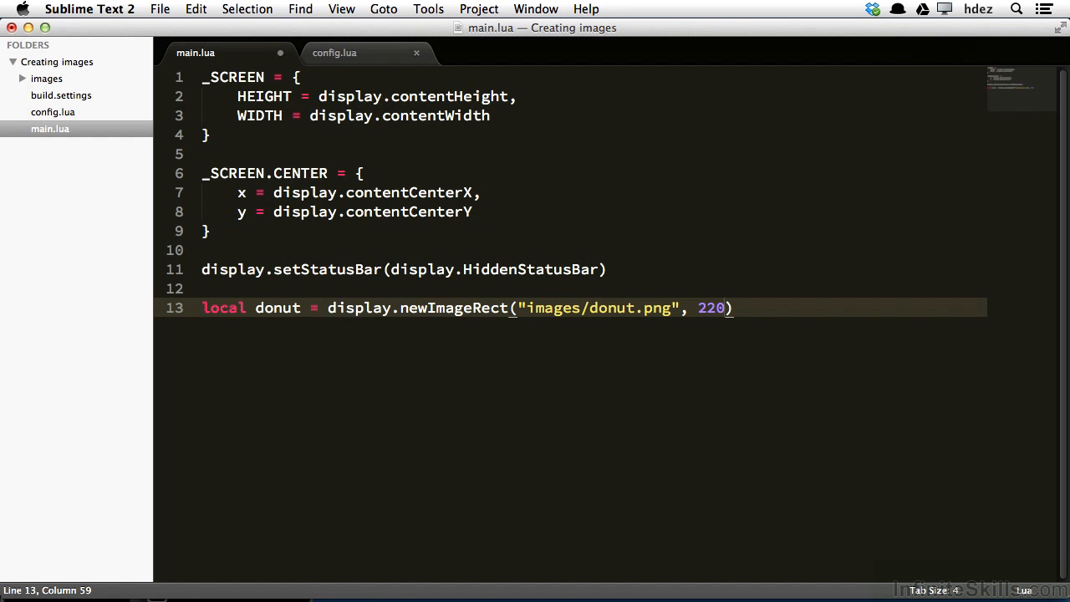
text(,)
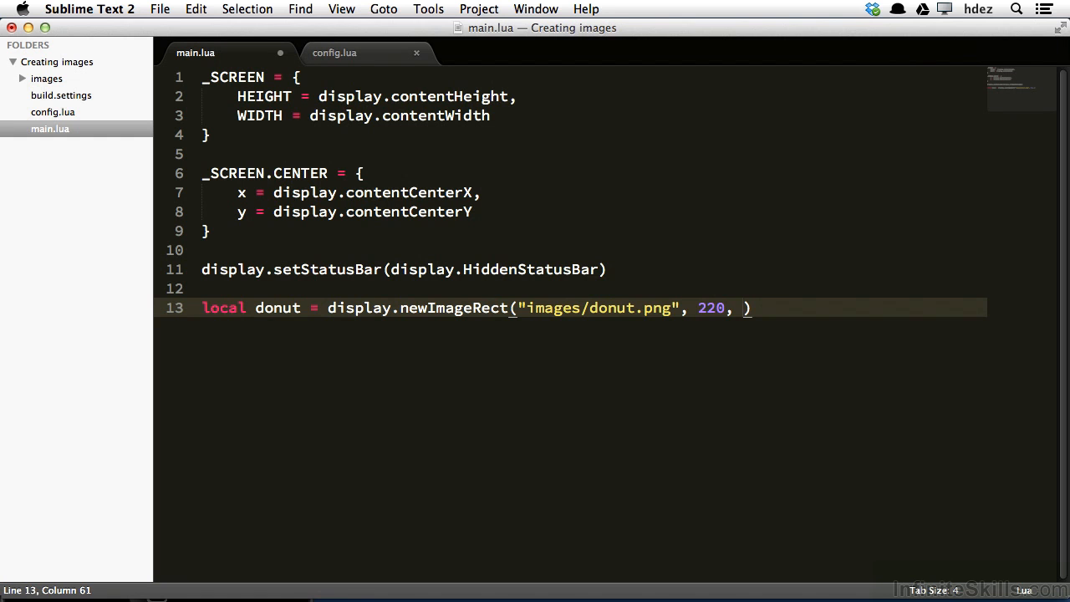
text(170)
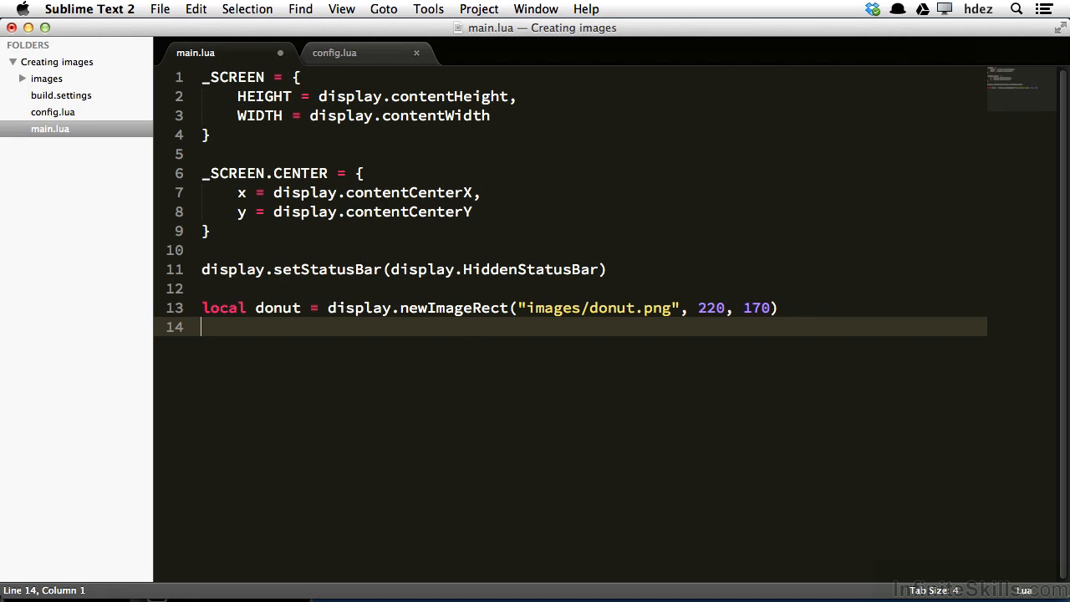
Step: Set donut.x = _SCREEN.CENTER.x and donut.y = _SCREEN.CENTER.y, then preview in the simulator
text(donut.)
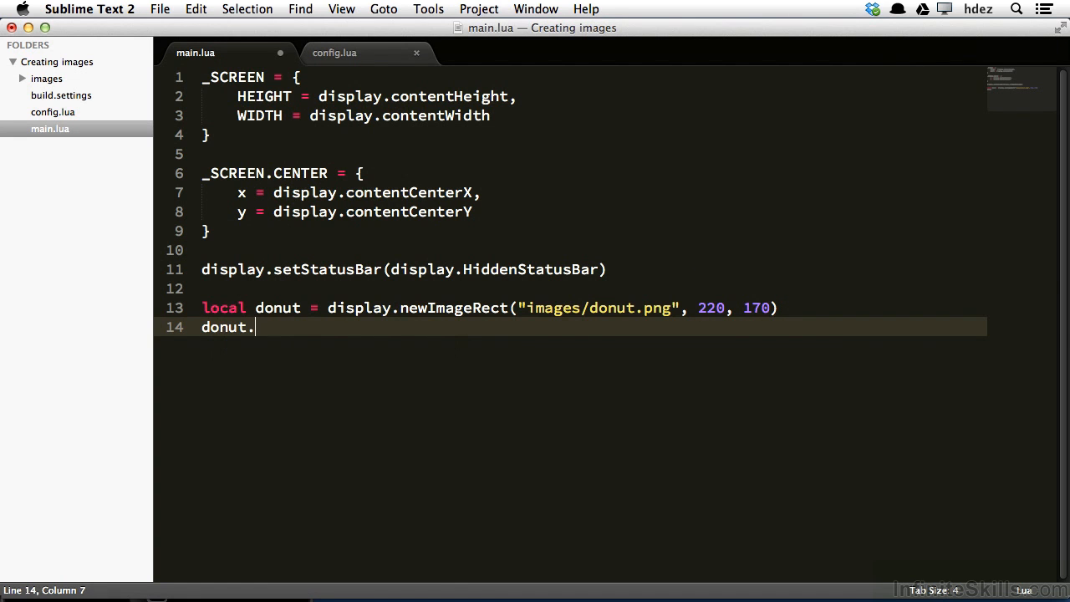
text(x = _)
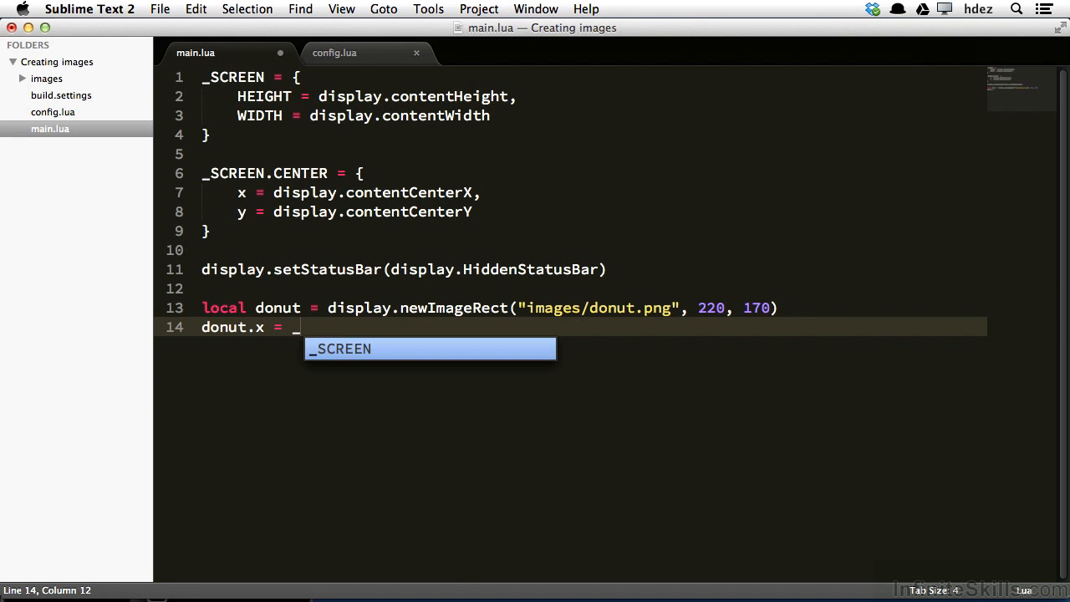
text(SCREEN.CENTER.x)
text(donut)
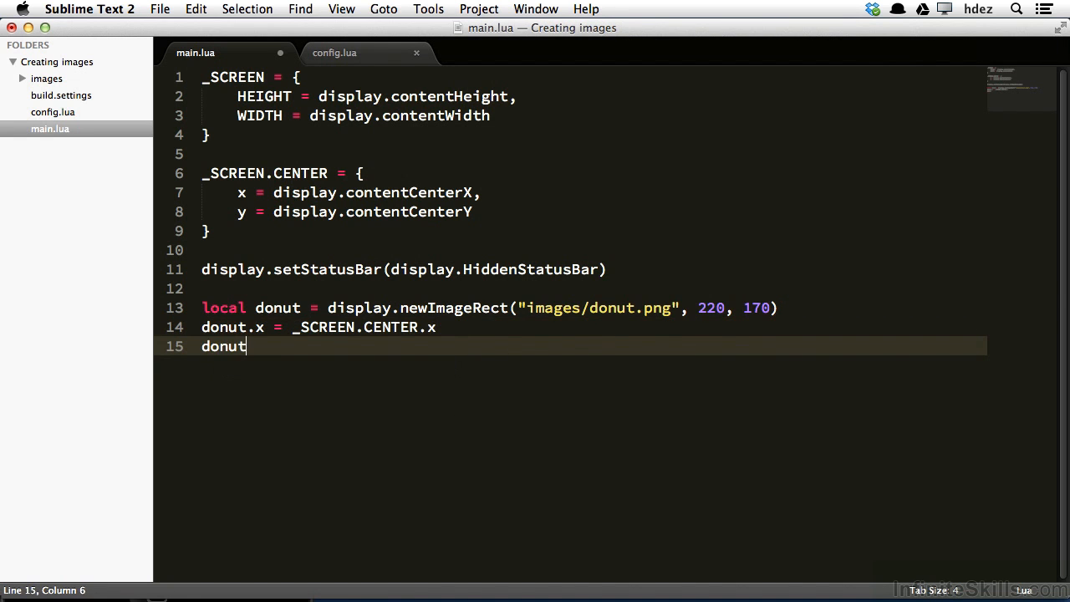
text(.y = _)
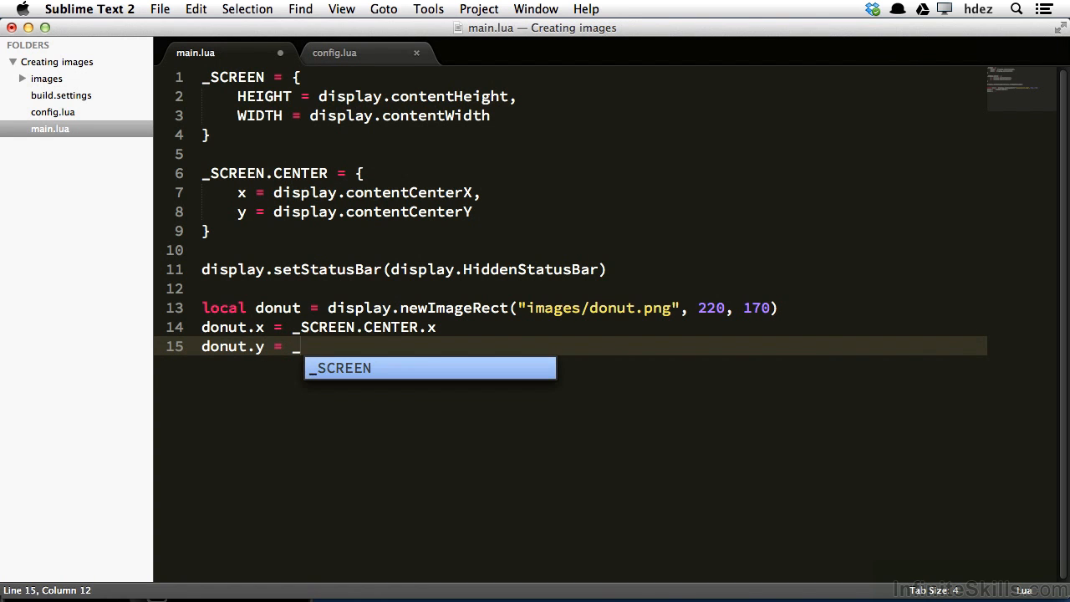
text(_SCREEN.CENTER.y)
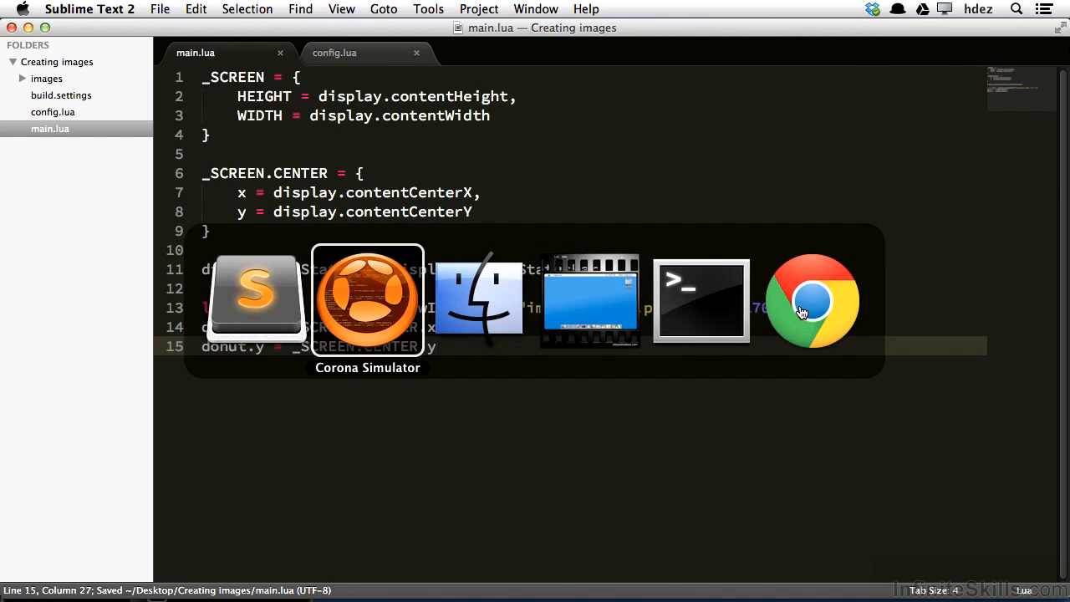
click(367, 299)
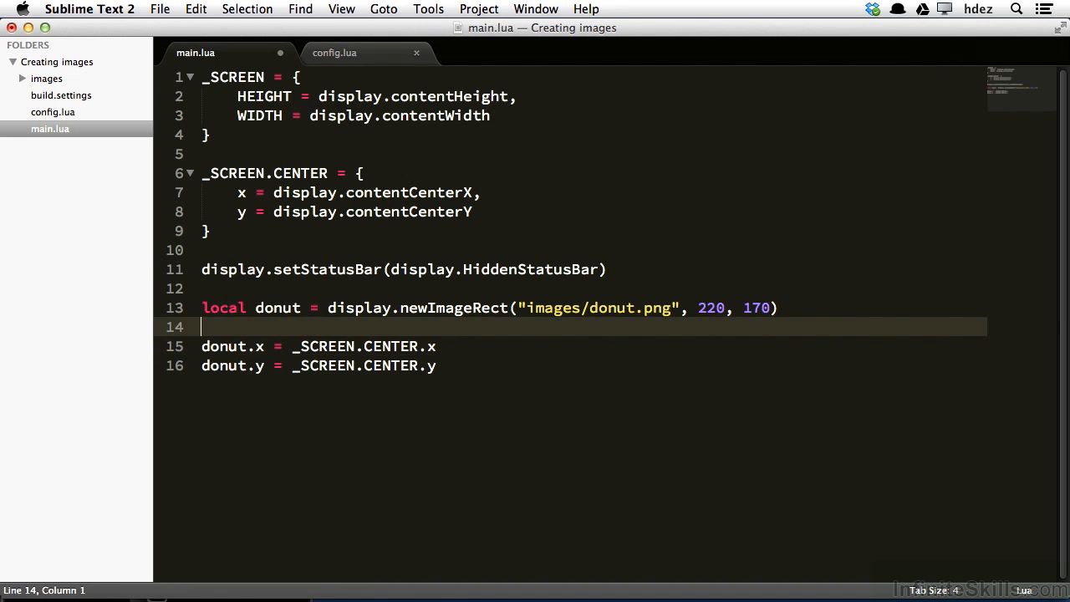
Step: Set donut.anchorX = 0 and donut.anchorY = 0 and save main.lua
text(donut.anchor)
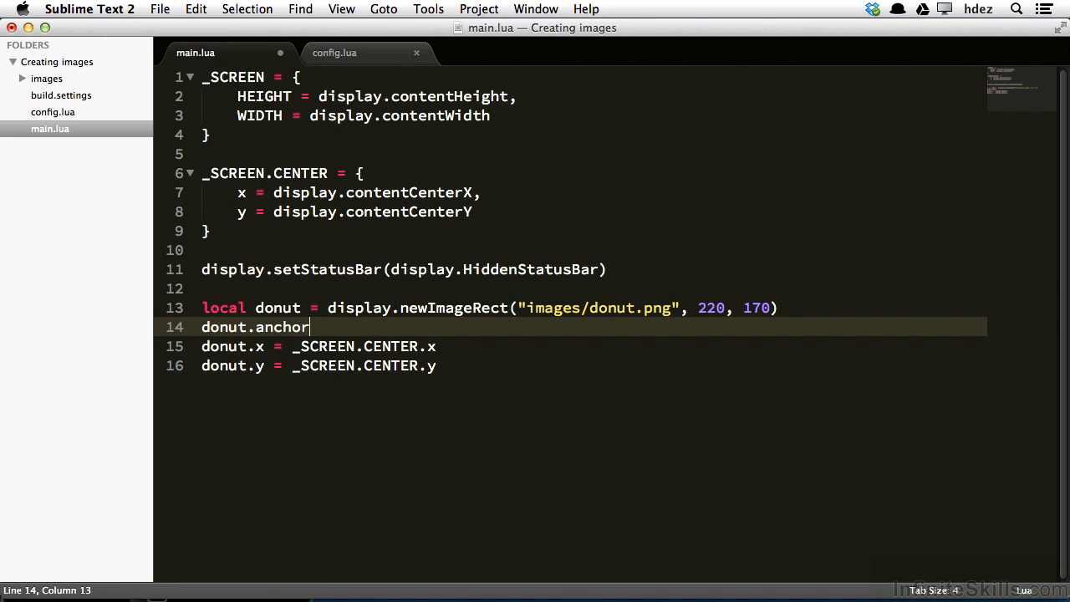
text(X)
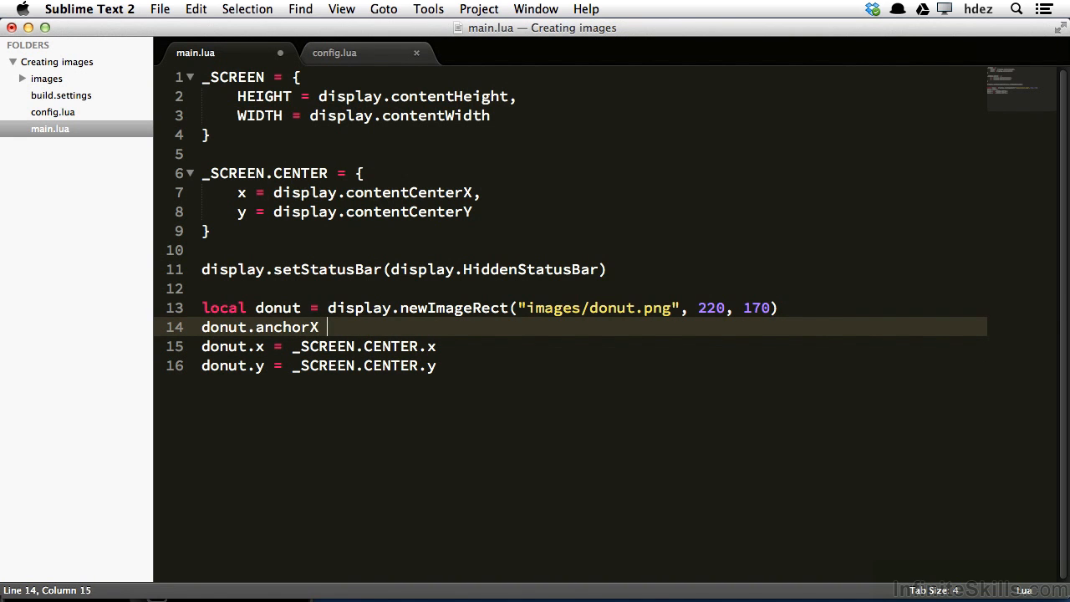
text(= 0)
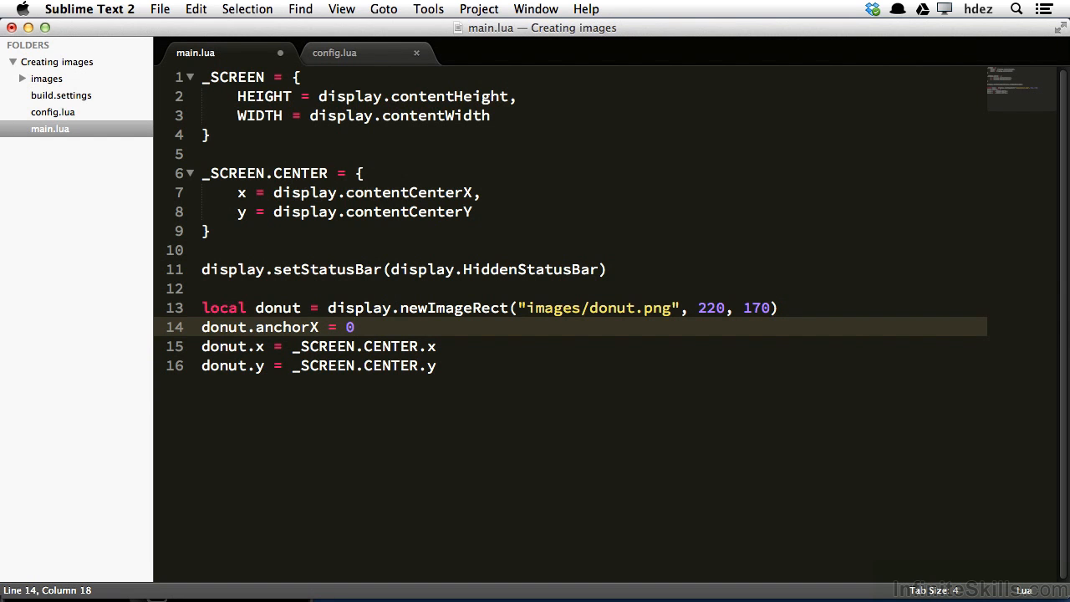
text(donut.)
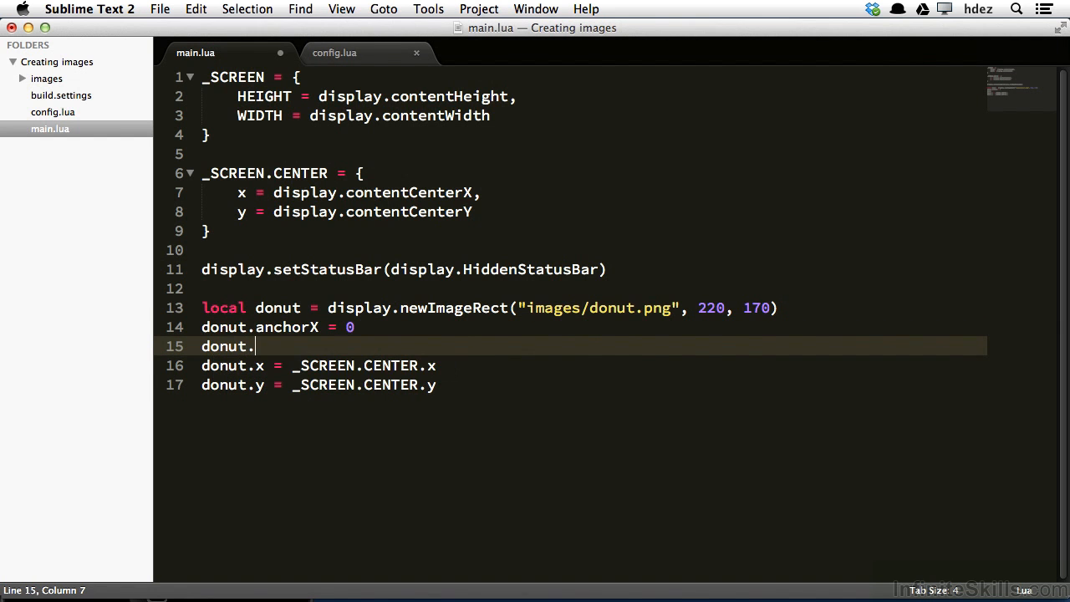
text(anchorY)
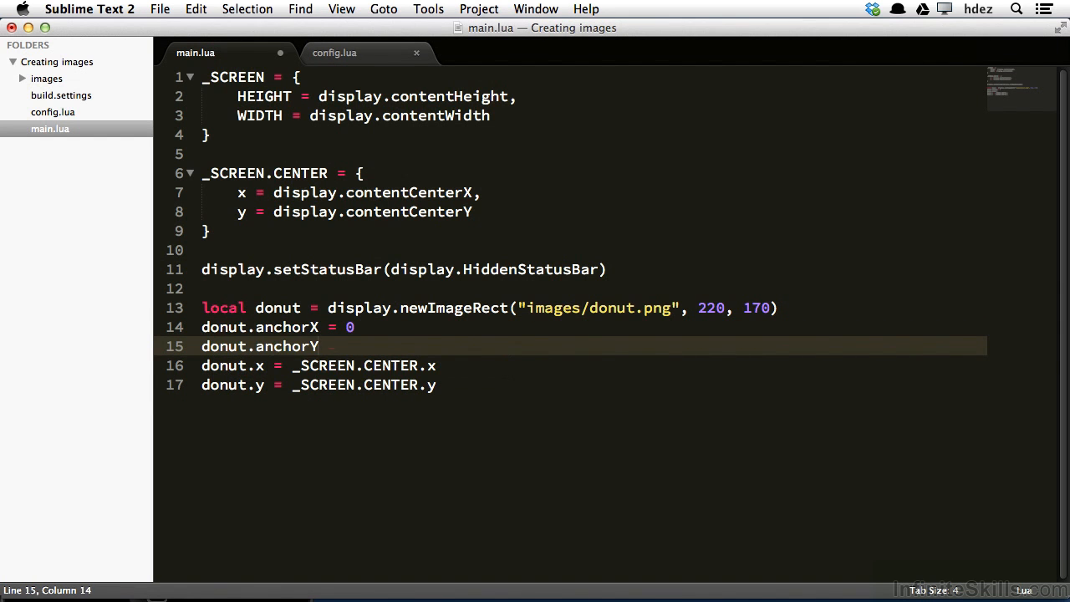
text(= 0)
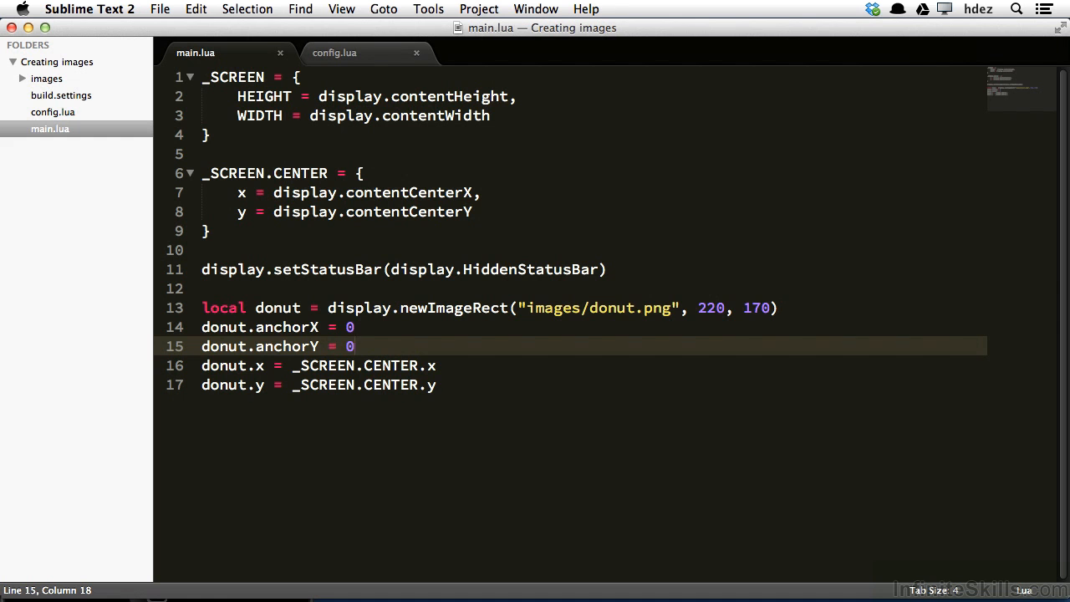
key(cmd+s)
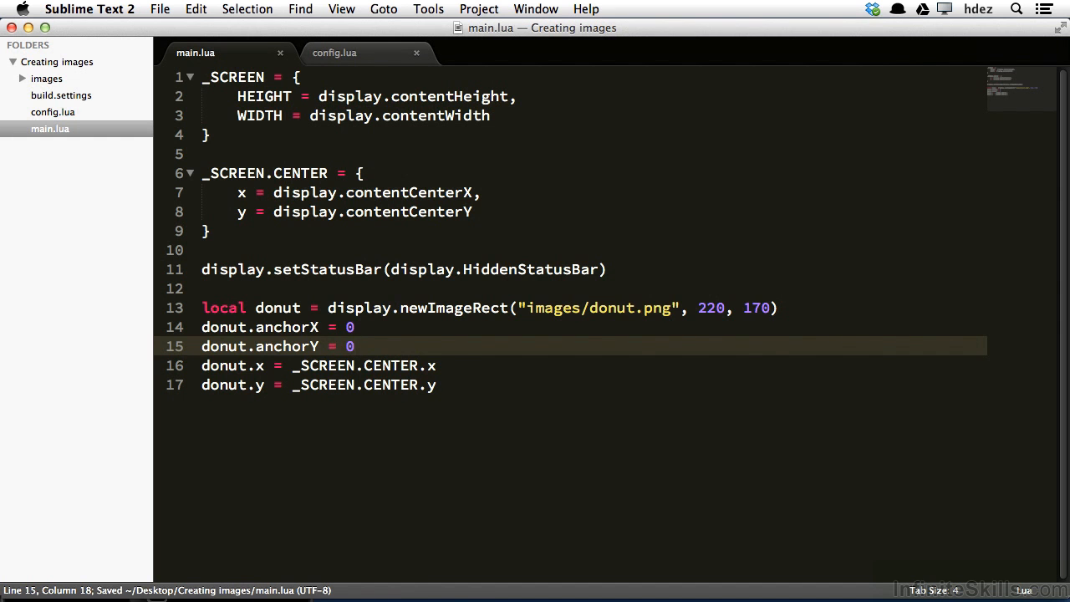